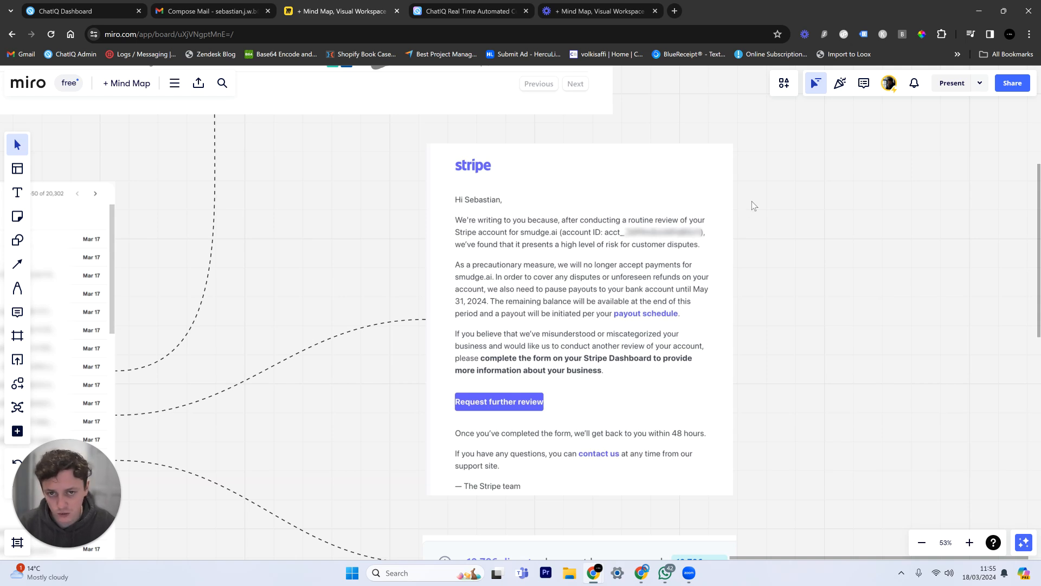
{"action": "mouse_move", "coordinate": [667, 204]}
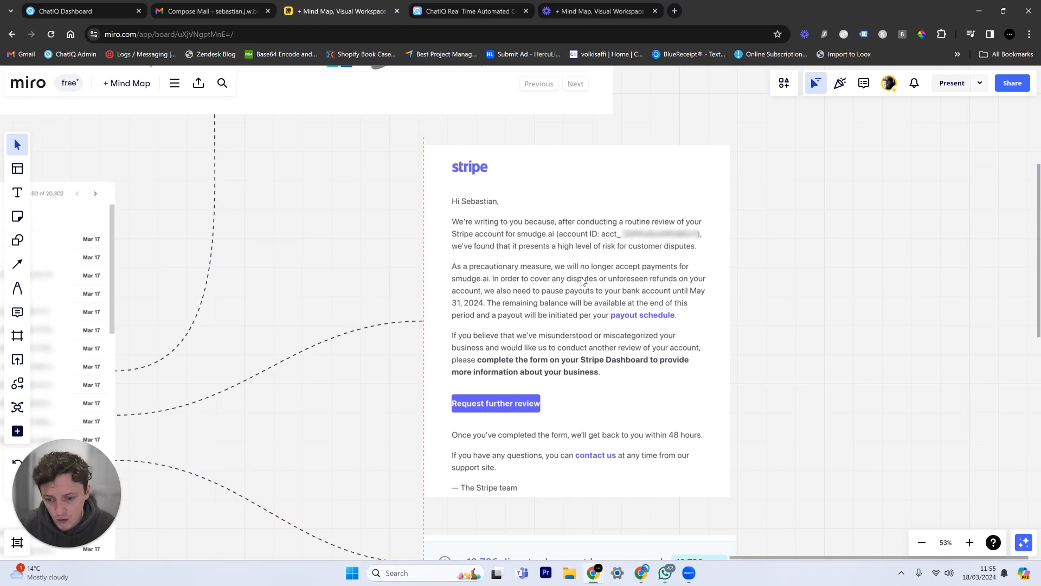
{"action": "mouse_move", "coordinate": [610, 344]}
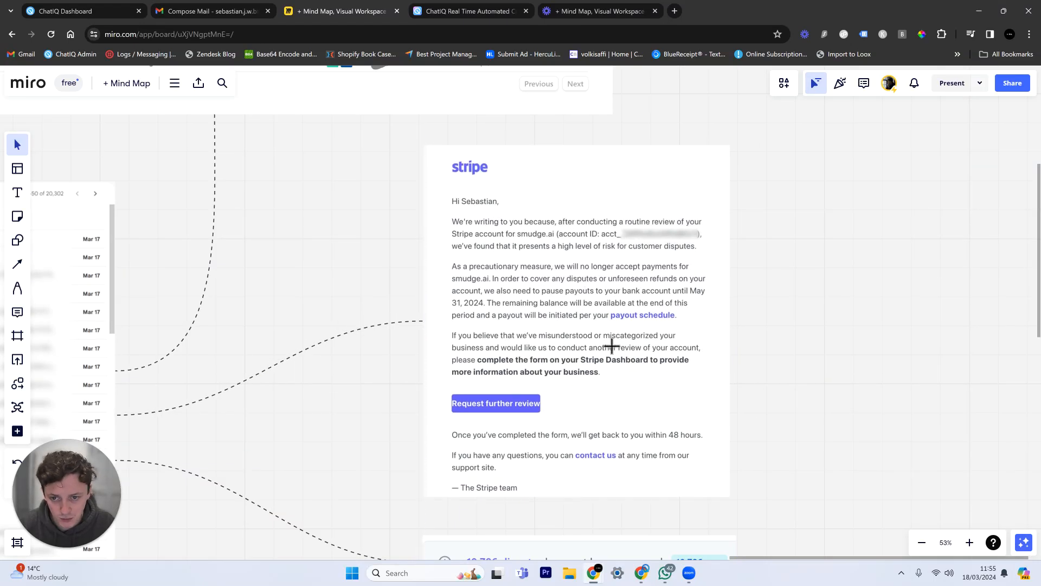
{"action": "mouse_move", "coordinate": [809, 206]}
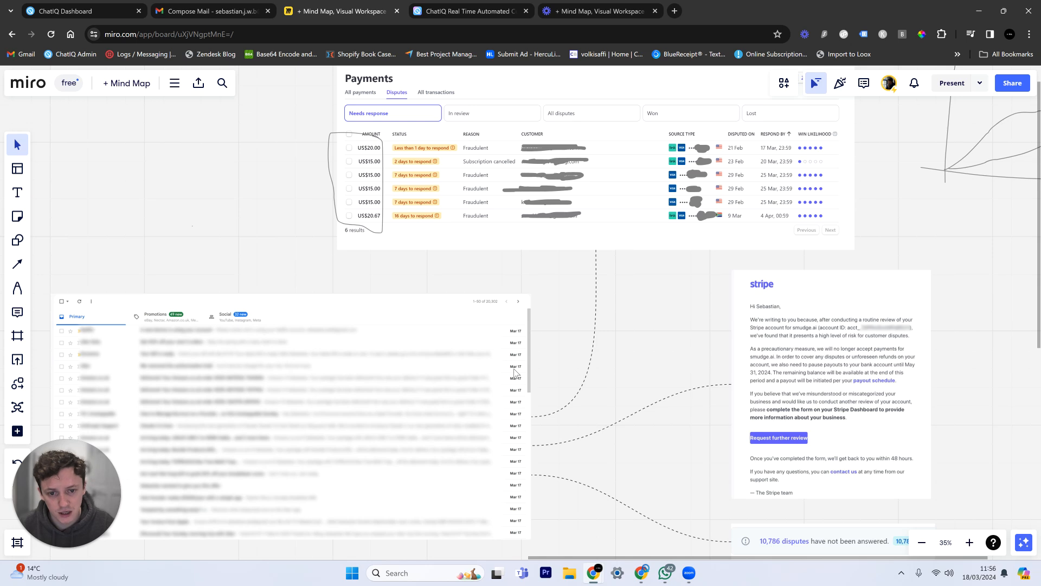
{"action": "mouse_move", "coordinate": [556, 303]}
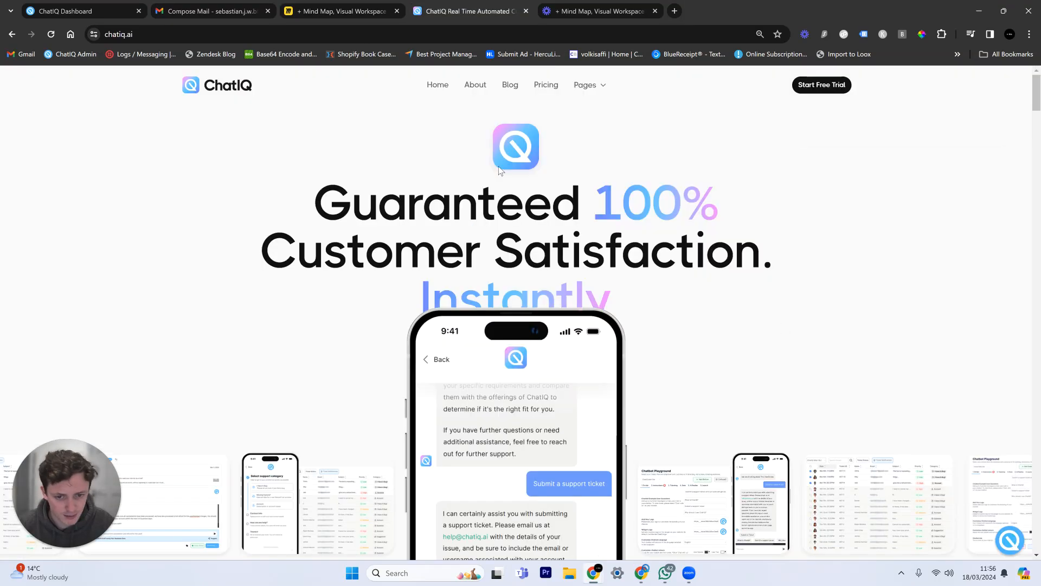
{"action": "mouse_move", "coordinate": [736, 299]}
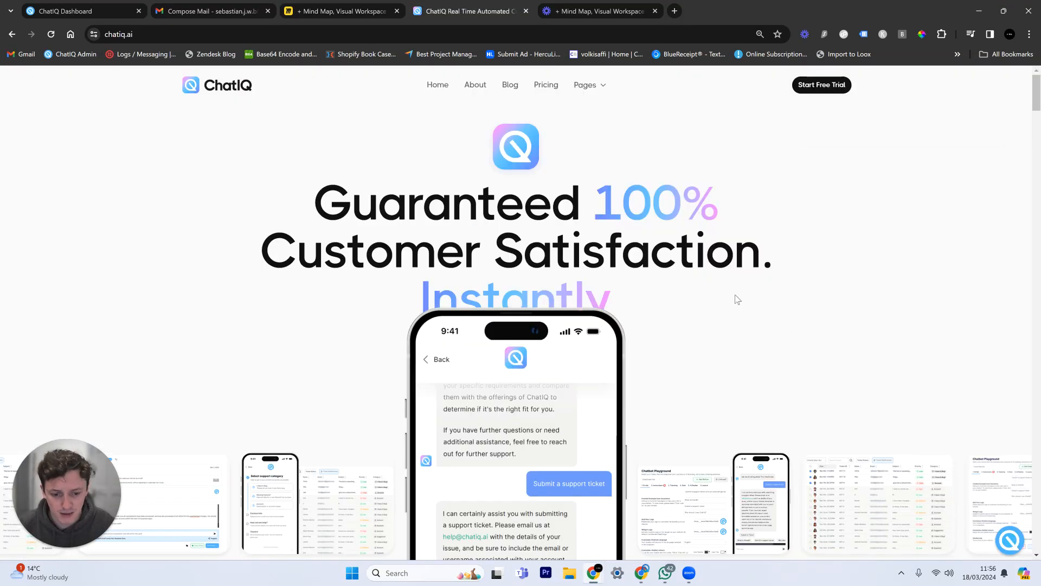
{"action": "mouse_move", "coordinate": [780, 189]}
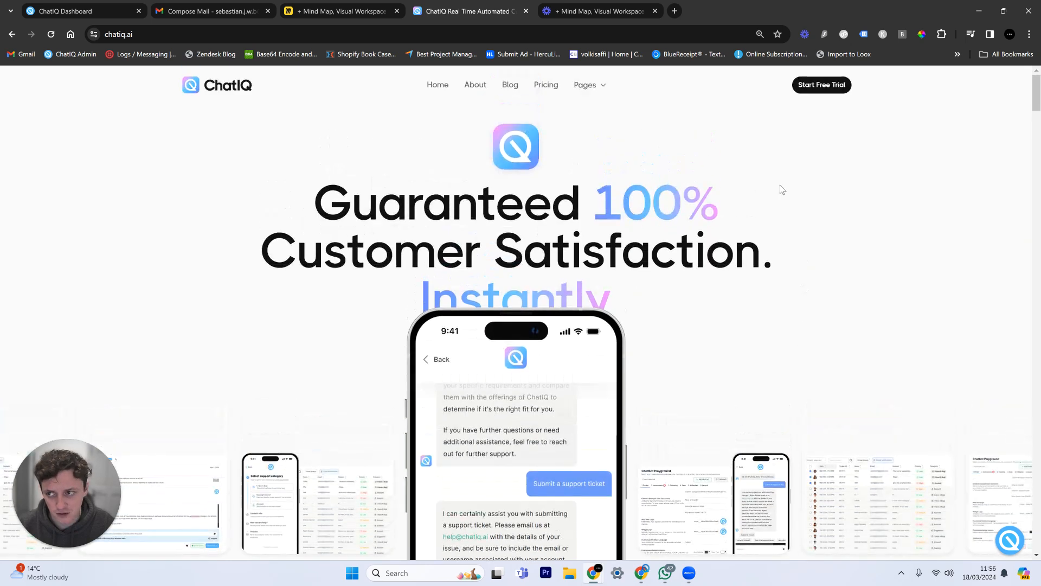
Bring up the ChatIQ dashboard listing 40 knowledge bases and 8 chatbots, then move to Miro.
{"action": "left_click", "coordinate": [63, 11]}
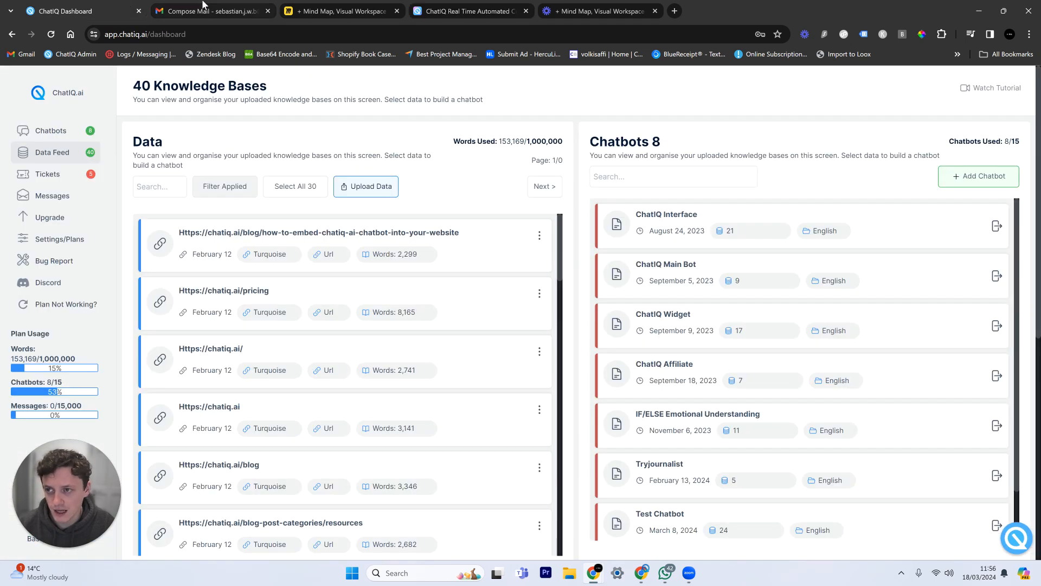
{"action": "left_click", "coordinate": [342, 11]}
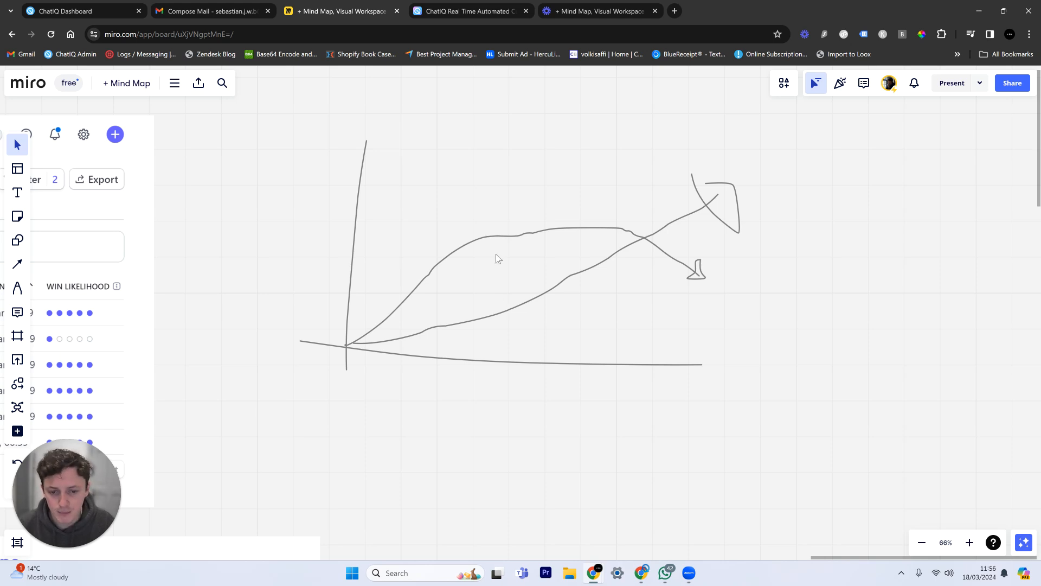
{"action": "mouse_move", "coordinate": [395, 257]}
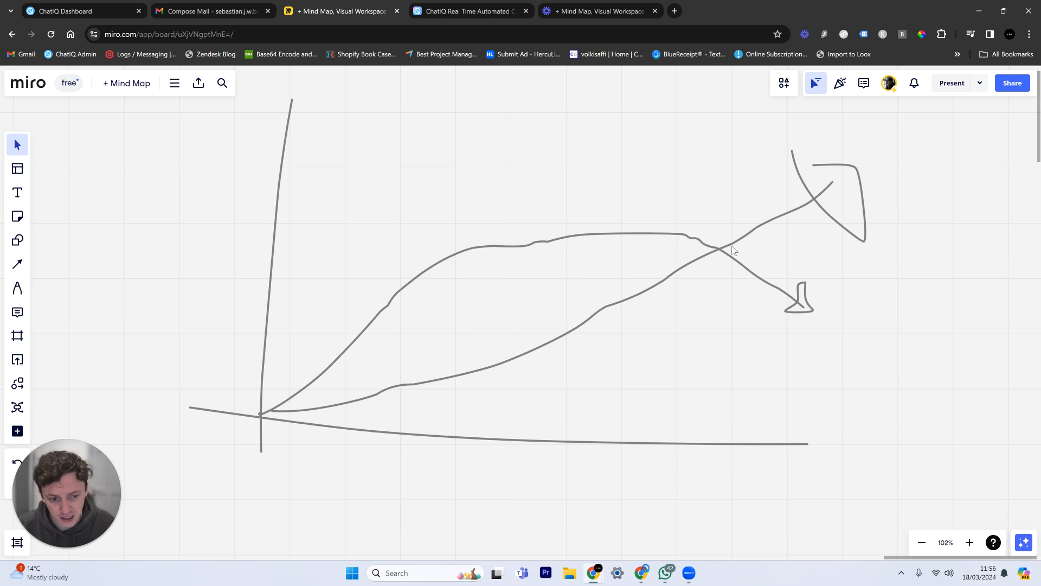
{"action": "left_click", "coordinate": [799, 297]}
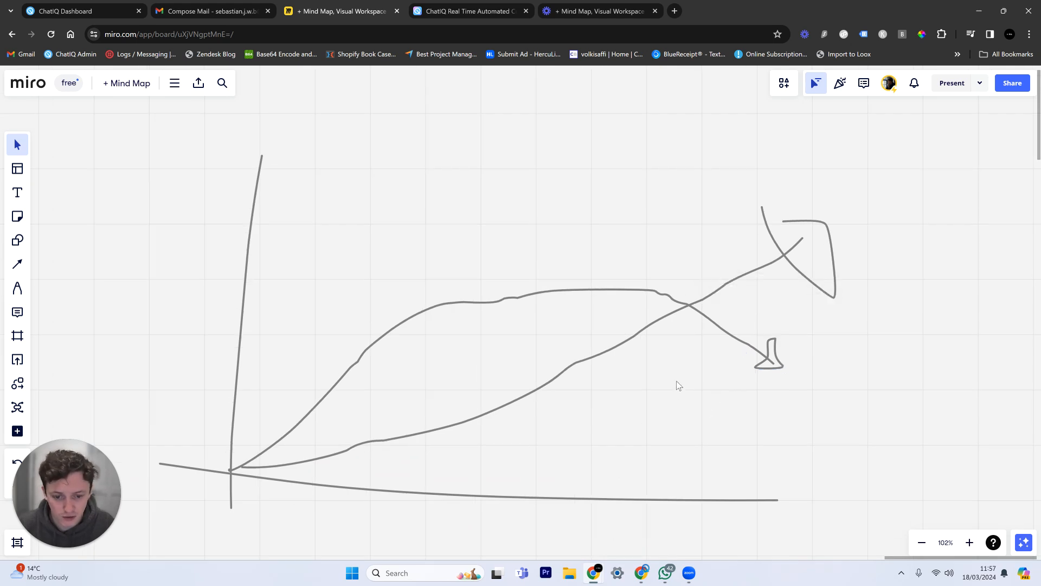
{"action": "mouse_move", "coordinate": [610, 361]}
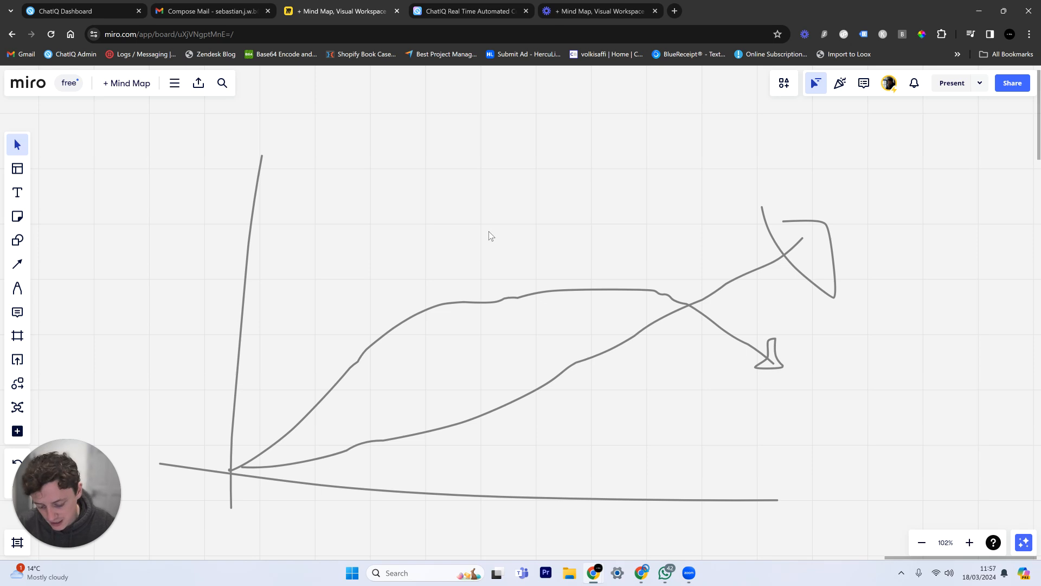
Hand-draw vertical and rounded letter strokes over the chart's upper curve with the Pen tool.
{"action": "left_click", "coordinate": [18, 288]}
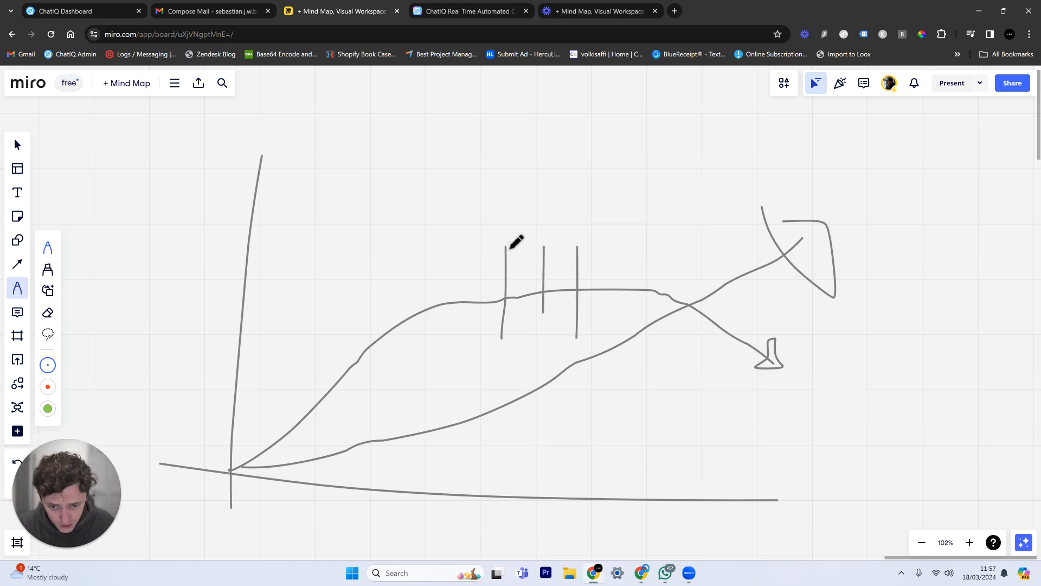
{"action": "left_click_drag", "start_coordinate": [505, 236], "coordinate": [517, 263]}
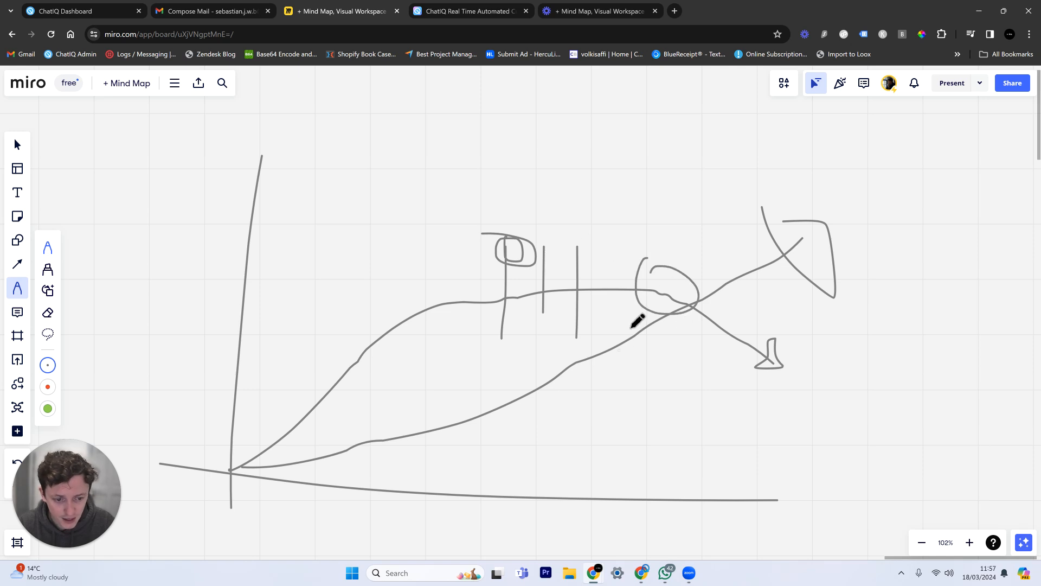
{"action": "left_click_drag", "start_coordinate": [677, 312], "coordinate": [754, 385]}
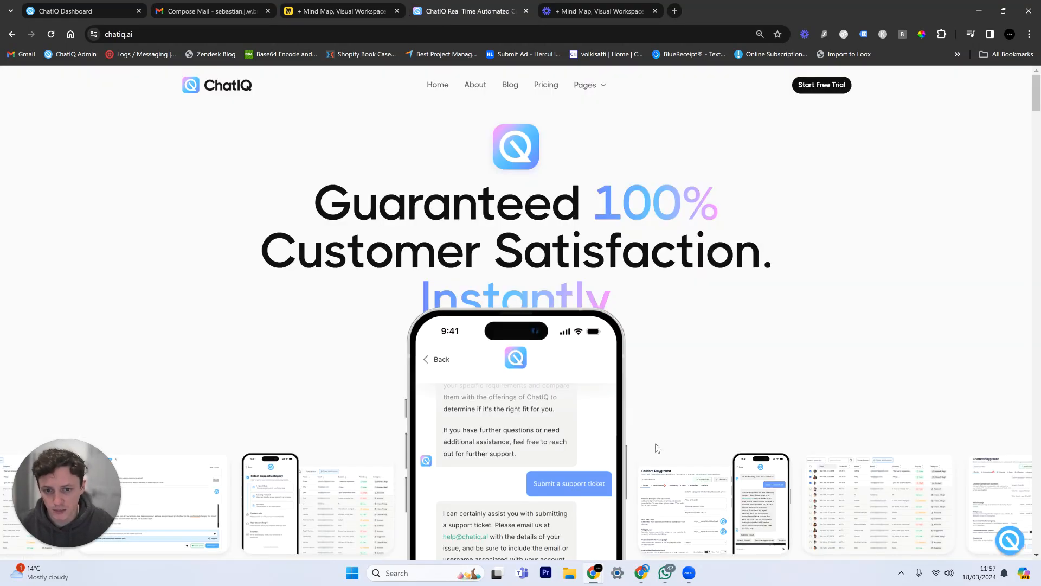
Scroll the chatiq.ai homepage to 'Know What's Important', then go to the Miro mind map.
{"action": "scroll", "scroll_direction": "down", "scroll_amount": 3}
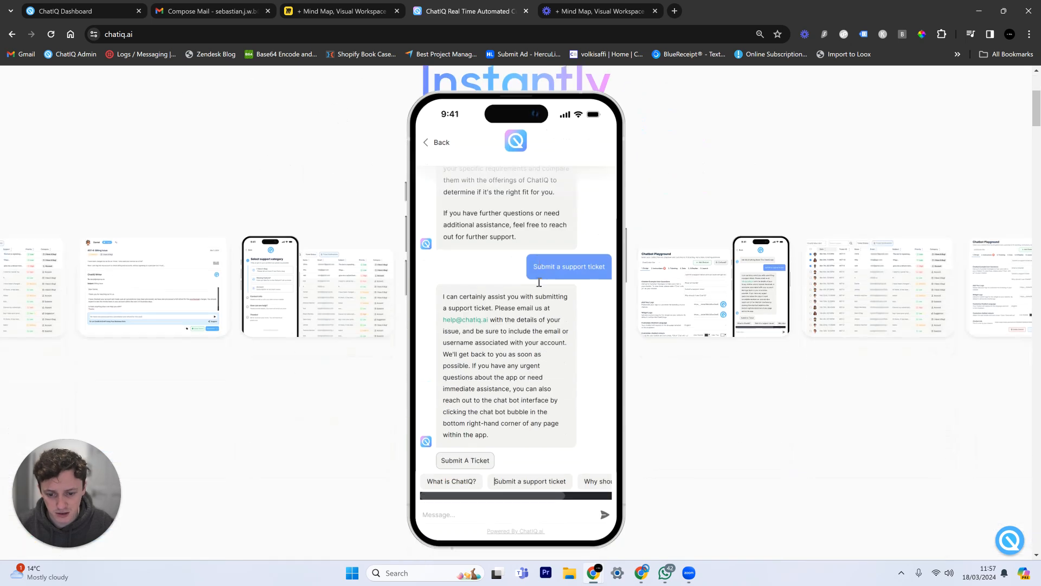
{"action": "scroll", "scroll_direction": "down", "scroll_amount": 3}
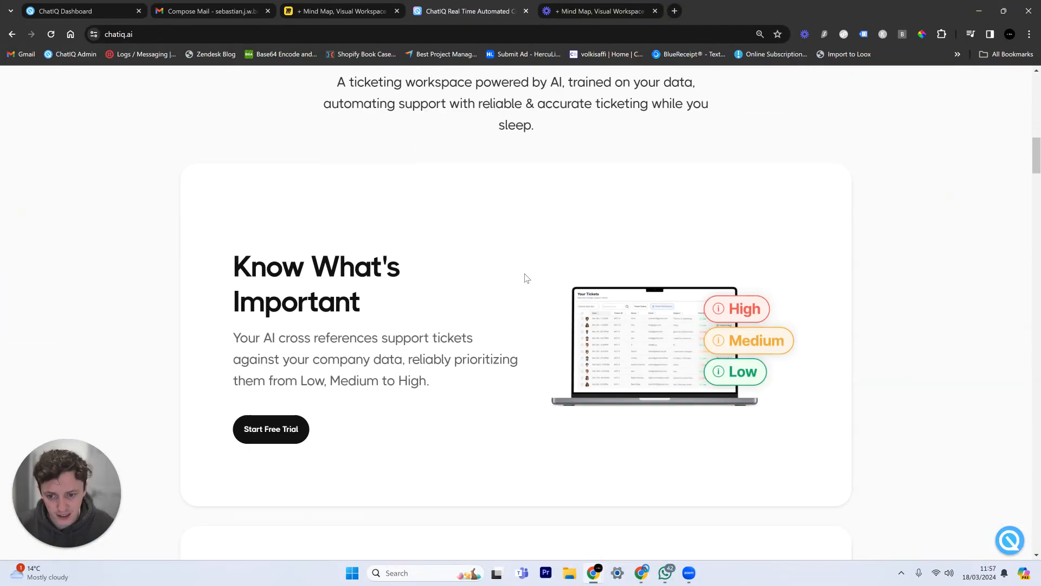
{"action": "mouse_move", "coordinate": [796, 433]}
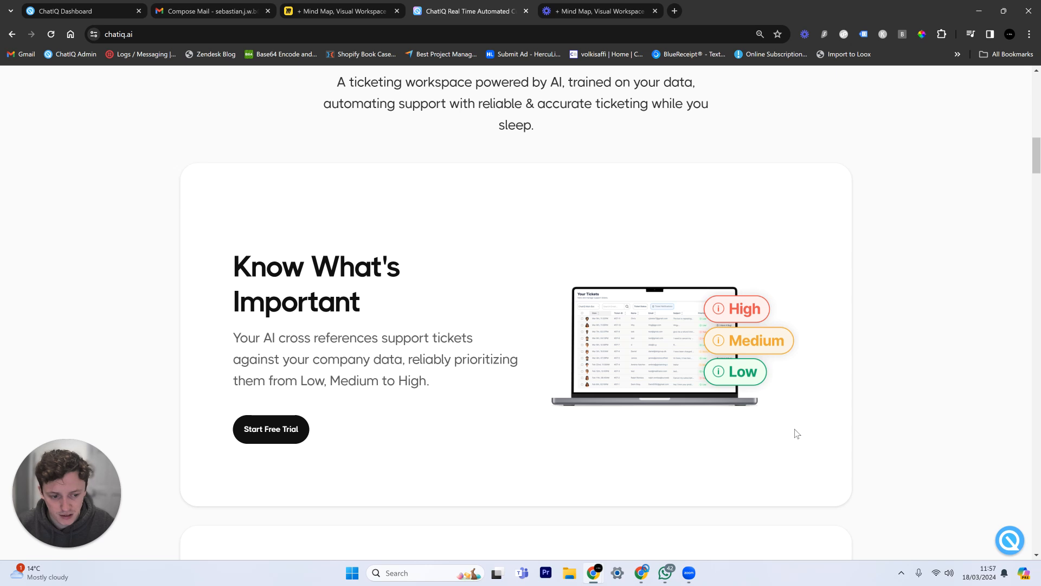
{"action": "mouse_move", "coordinate": [559, 286]}
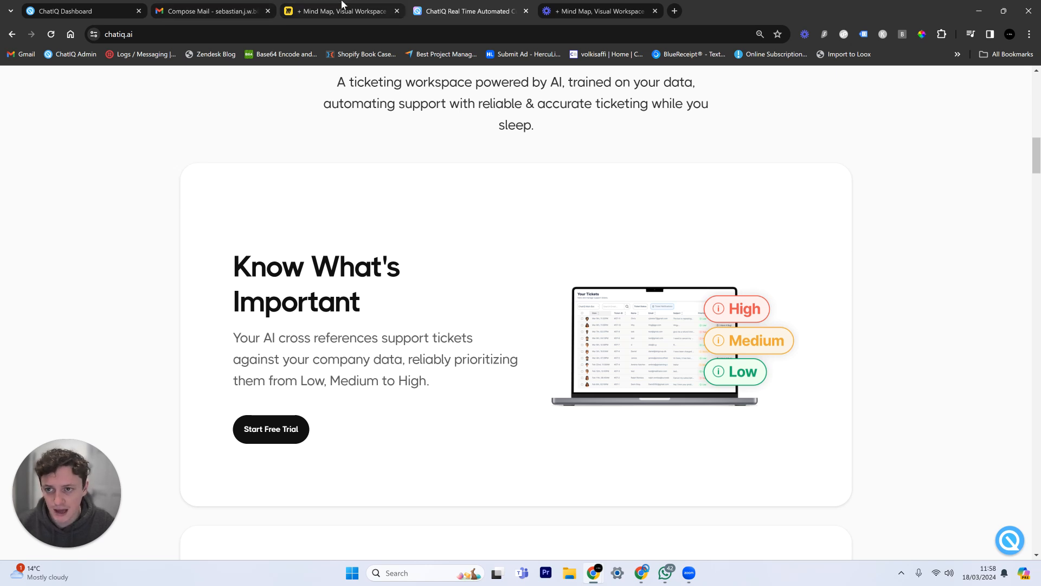
{"action": "left_click", "coordinate": [338, 11]}
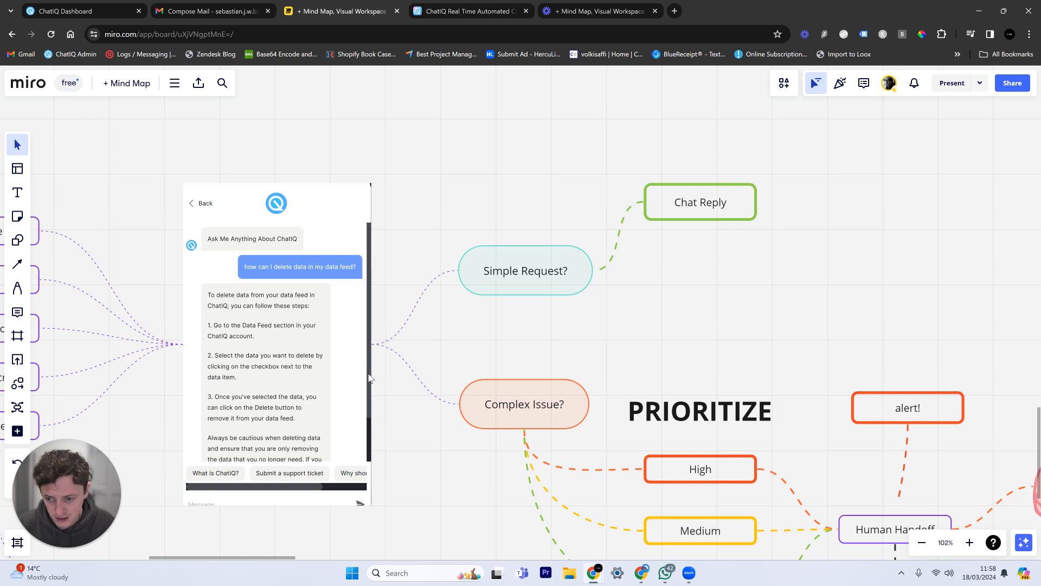
{"action": "mouse_move", "coordinate": [357, 346]}
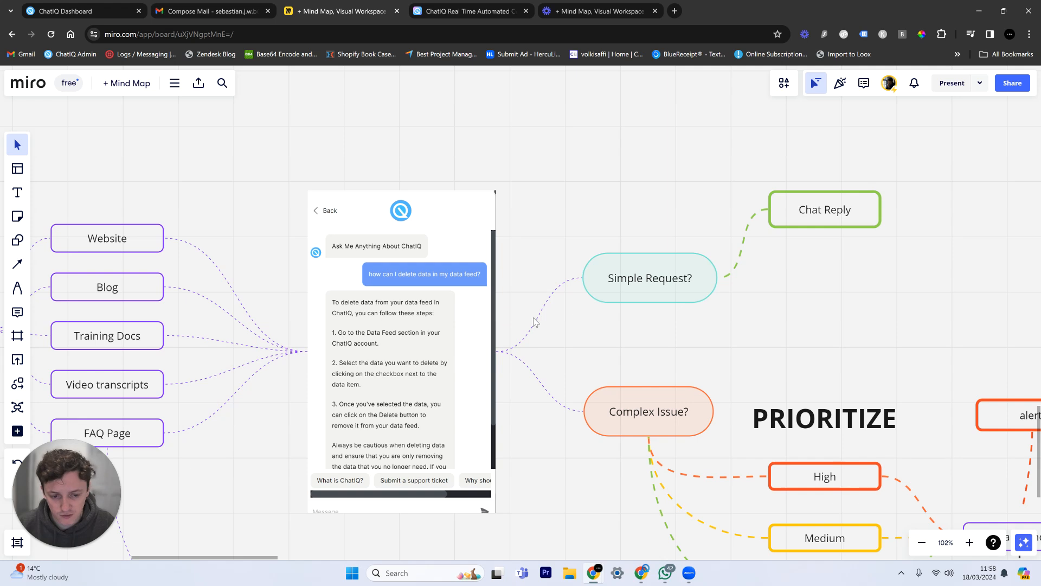
{"action": "mouse_move", "coordinate": [594, 307]}
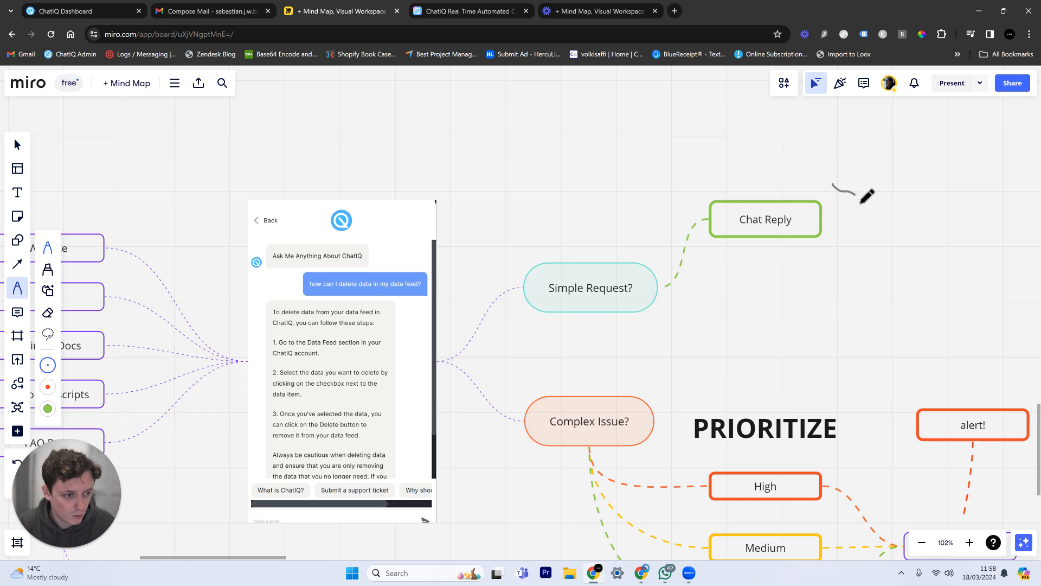
Hand-write a brace and '80%' beside the Chat Reply node and underline it.
{"action": "left_click_drag", "start_coordinate": [843, 193], "coordinate": [850, 332]}
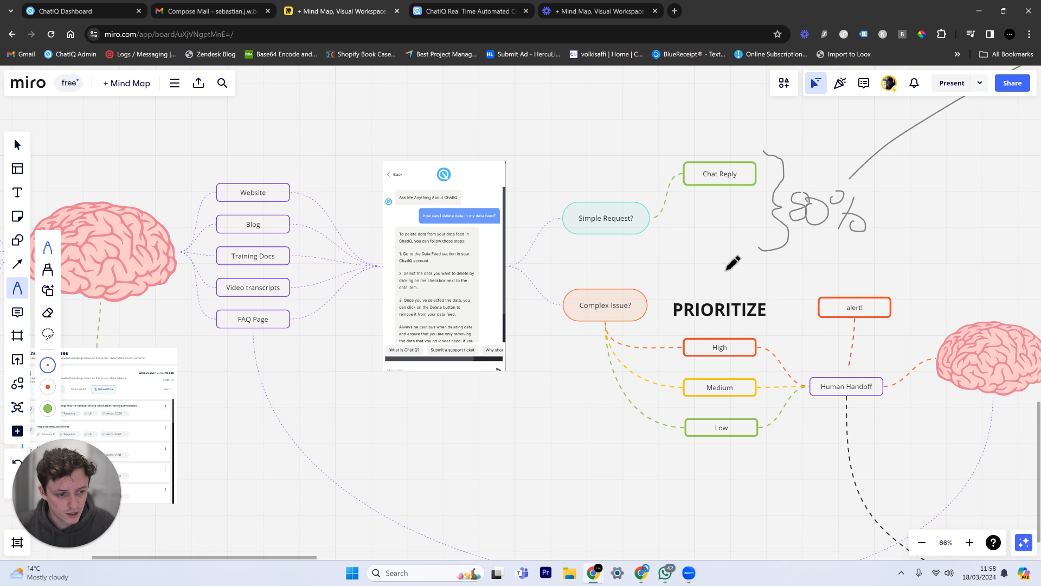
{"action": "left_click_drag", "start_coordinate": [730, 263], "coordinate": [900, 254]}
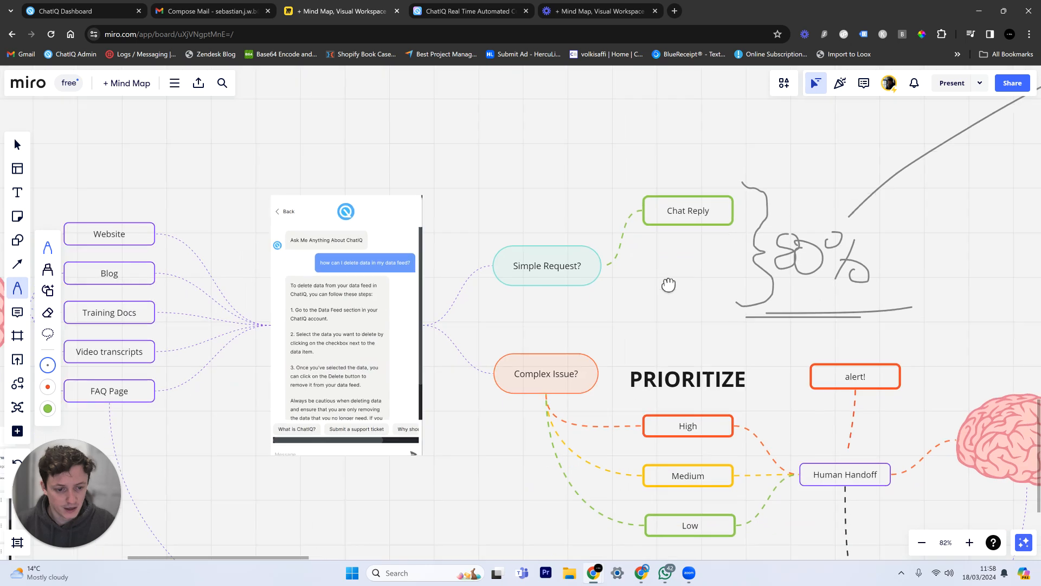
{"action": "scroll", "scroll_direction": "down", "scroll_amount": 3}
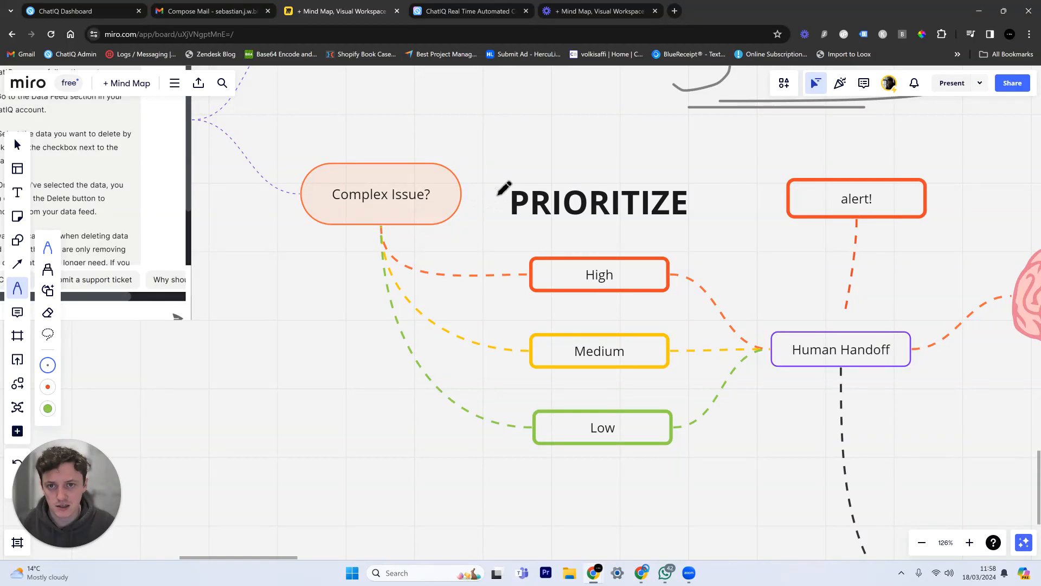
{"action": "mouse_move", "coordinate": [475, 201]}
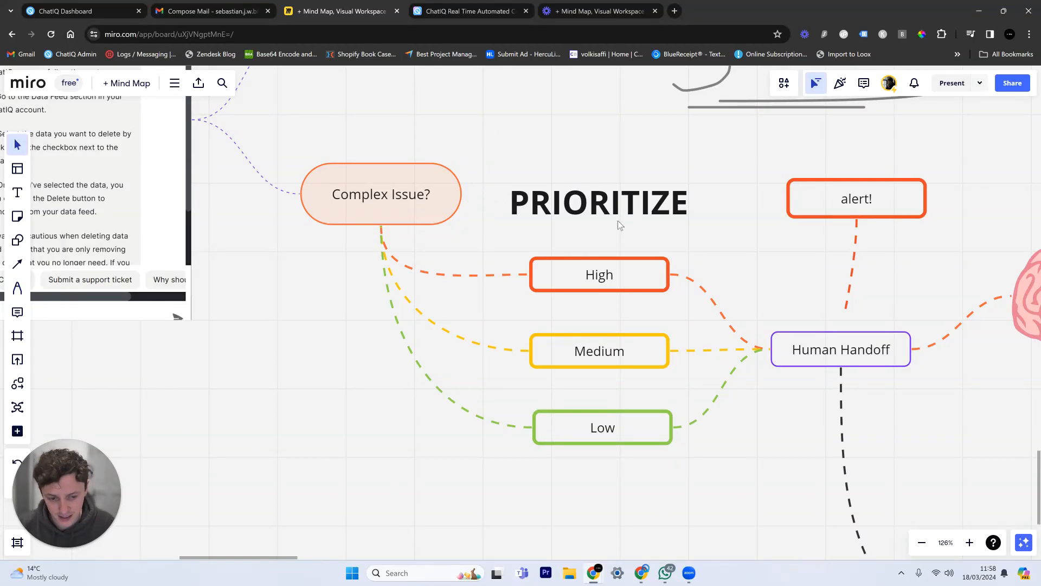
{"action": "left_click", "coordinate": [597, 211]}
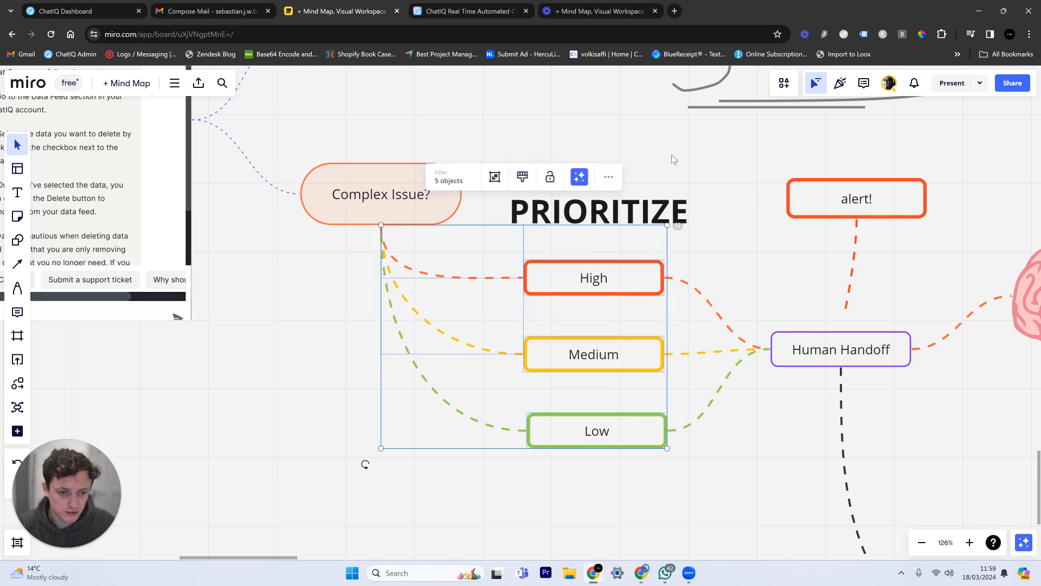
{"action": "left_click", "coordinate": [17, 288]}
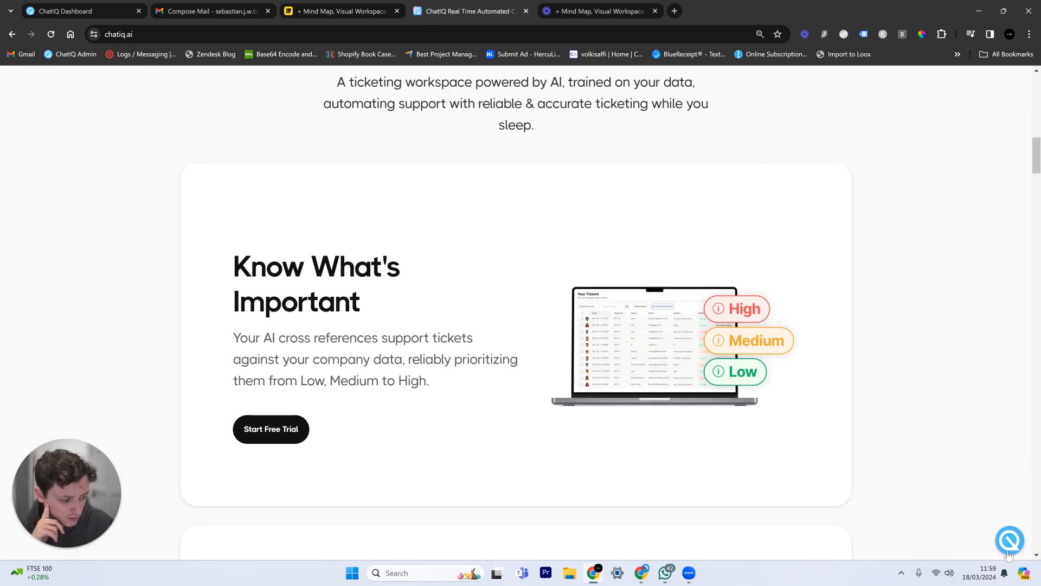
Open the chatiq.ai support widget showing the Chat with us and Submit a ticket options.
{"action": "left_click", "coordinate": [1009, 548]}
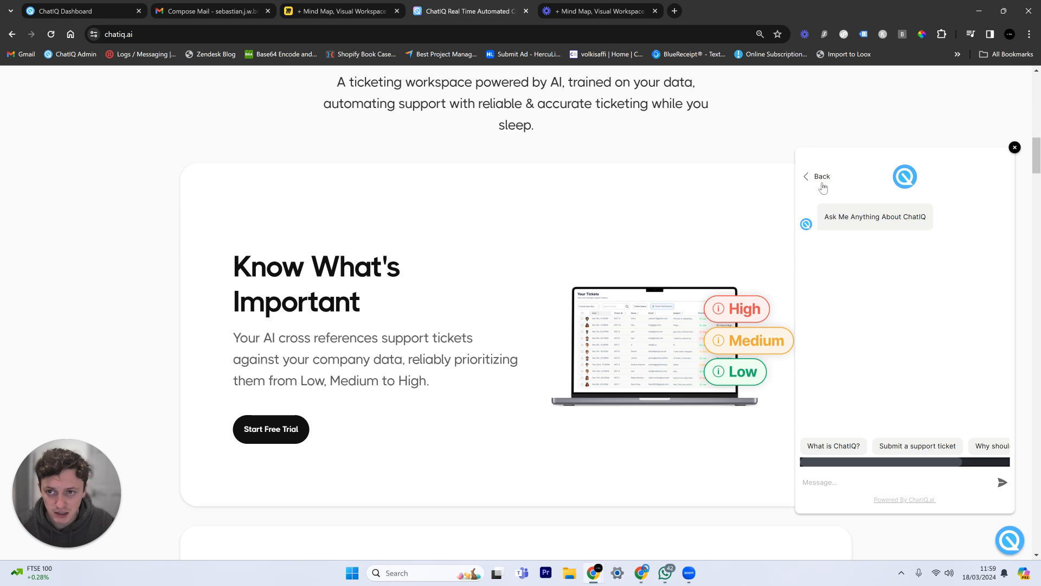
{"action": "left_click", "coordinate": [822, 177]}
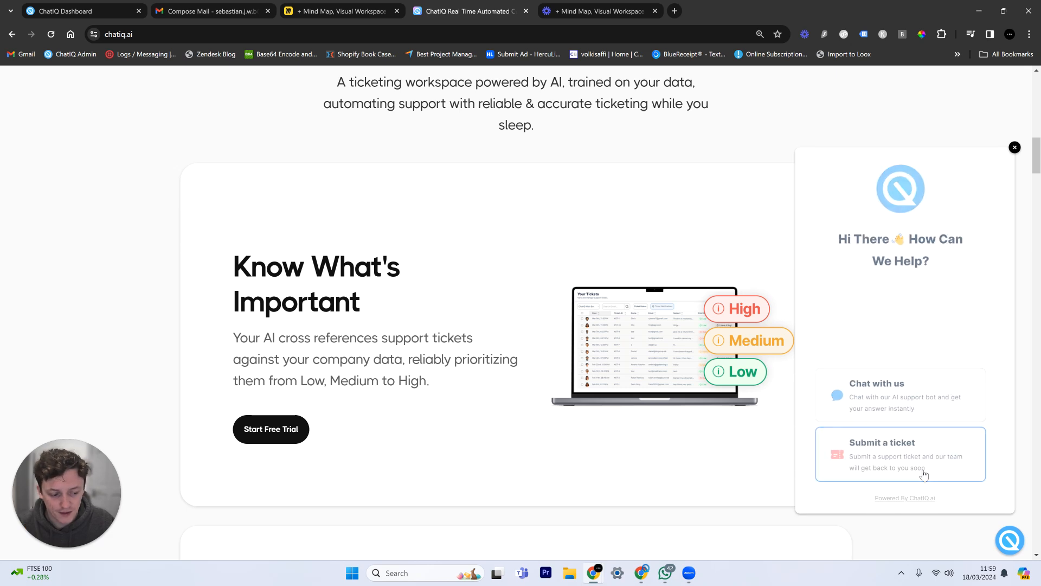
{"action": "left_click", "coordinate": [900, 455]}
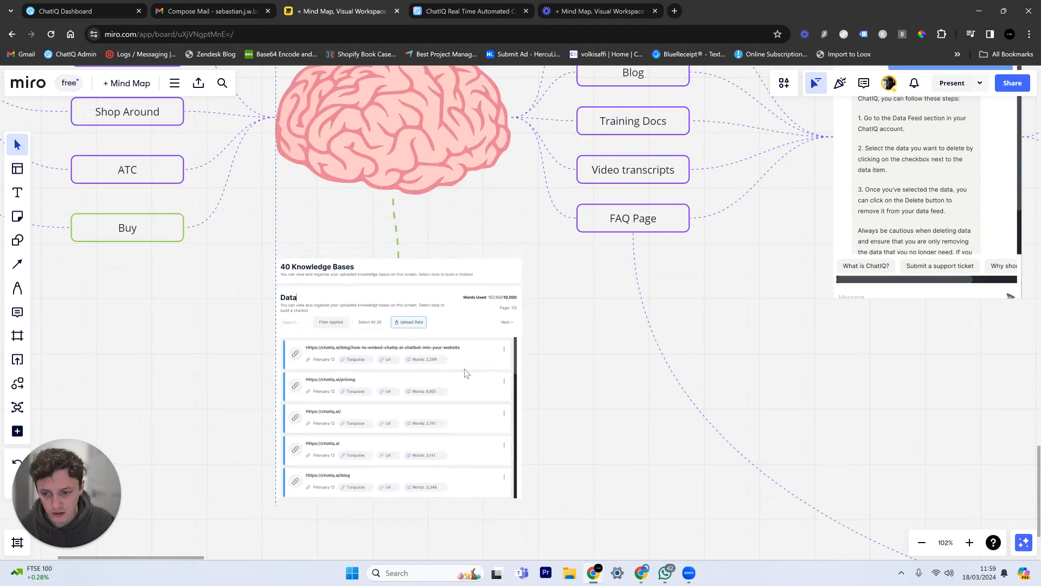
Filter the dashboard Data Feed to PDFs, showing only the two PDF knowledge bases.
{"action": "left_click", "coordinate": [63, 11]}
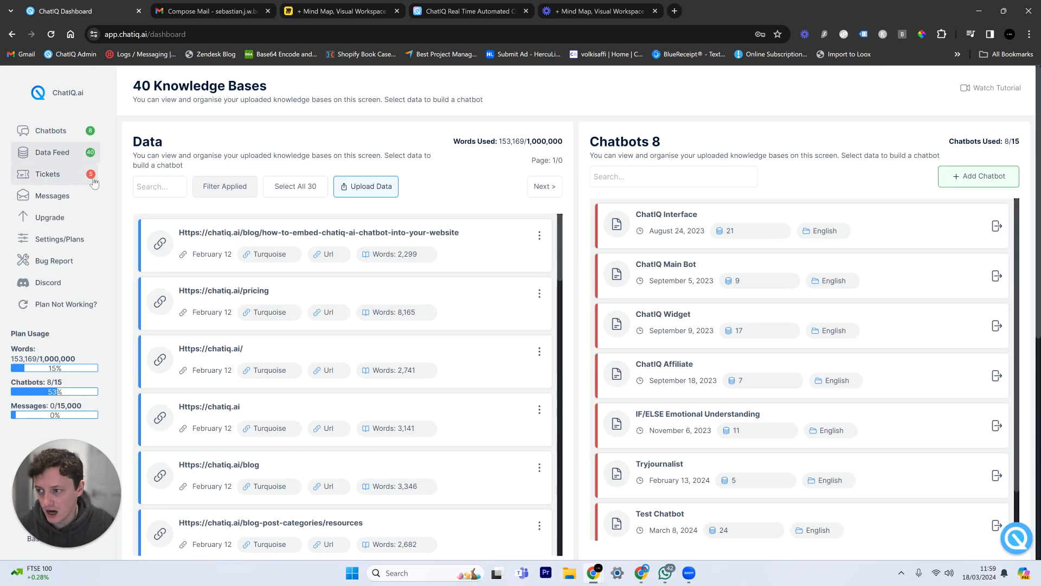
{"action": "scroll", "scroll_direction": "down", "scroll_amount": 3}
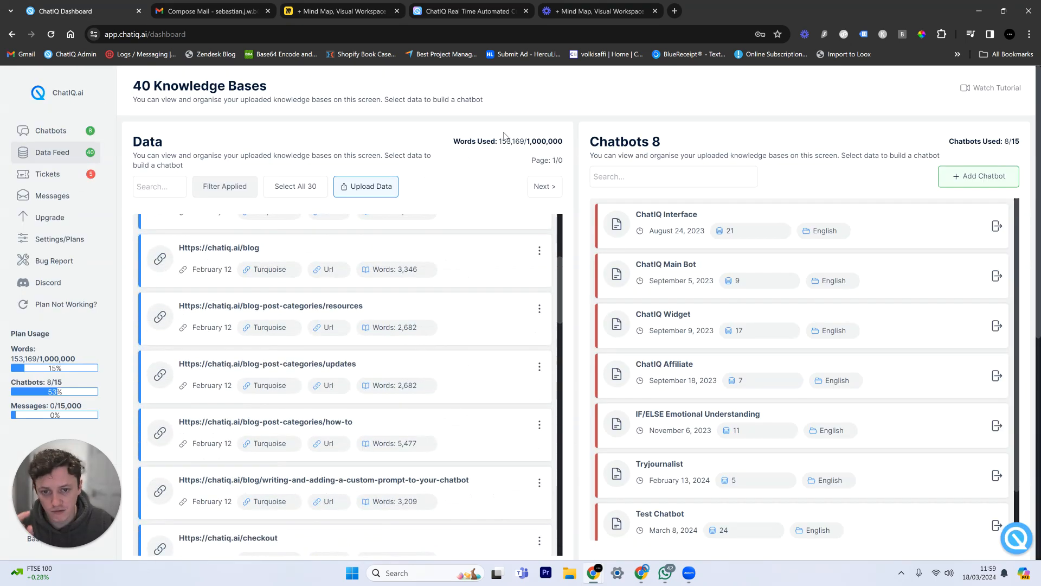
{"action": "mouse_move", "coordinate": [485, 346]}
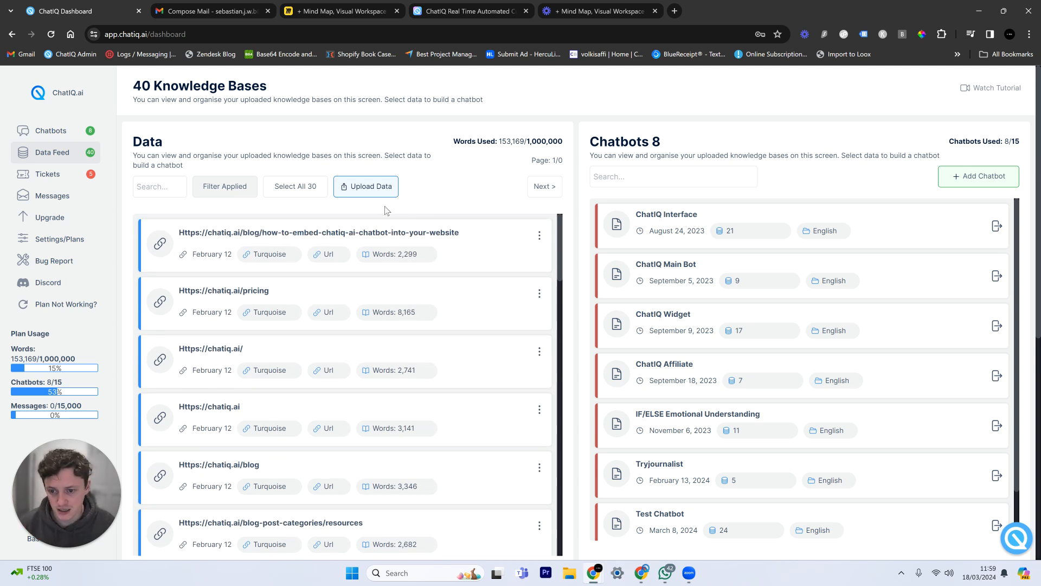
{"action": "left_click", "coordinate": [370, 186]}
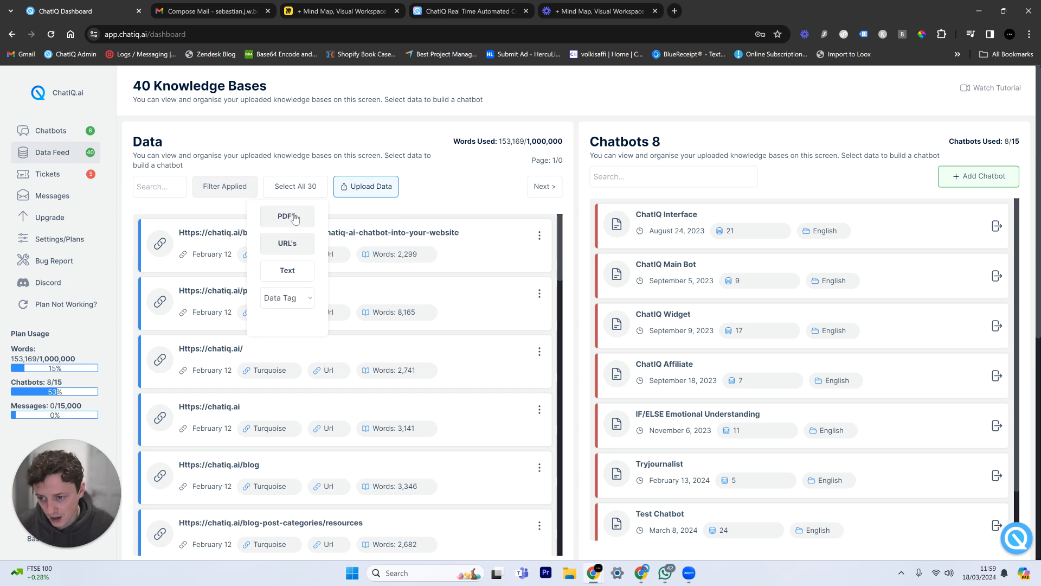
{"action": "left_click", "coordinate": [287, 216]}
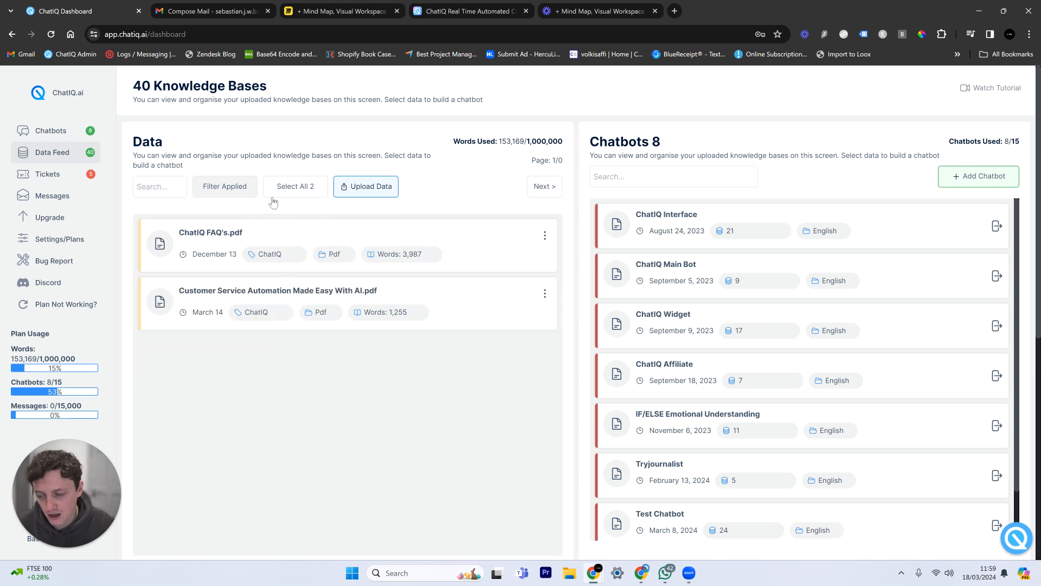
{"action": "mouse_move", "coordinate": [222, 252]}
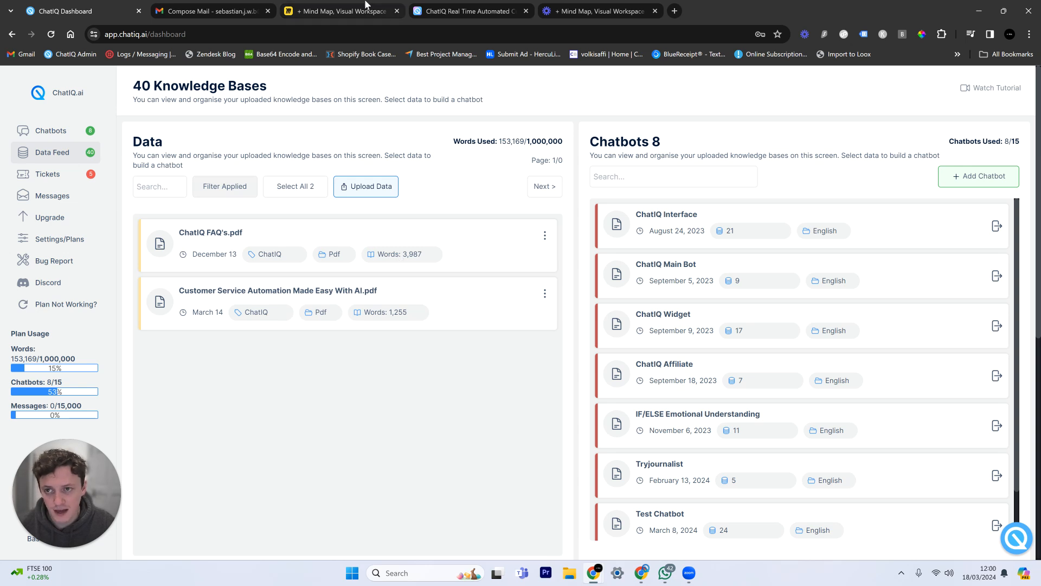
{"action": "left_click", "coordinate": [338, 11]}
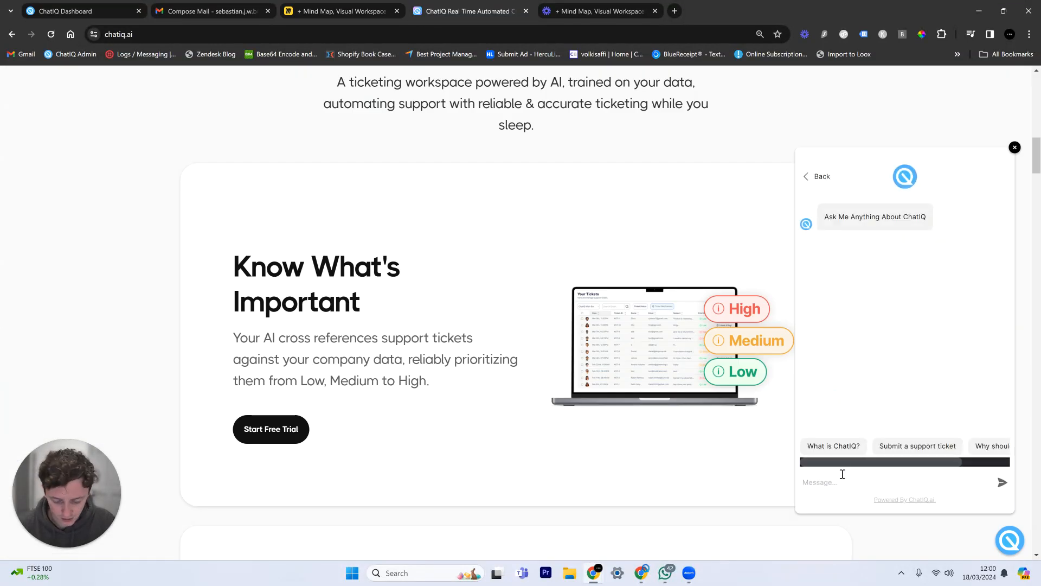
Ask the bot 'whats the refund policy?', then start a ticket and change its category.
{"action": "left_click", "coordinate": [1002, 491]}
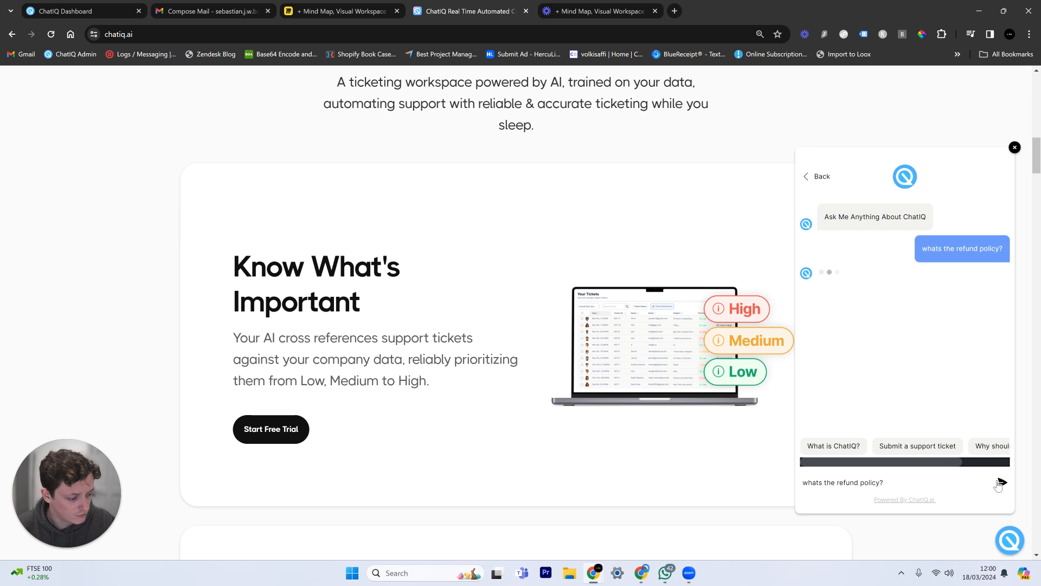
{"action": "mouse_move", "coordinate": [919, 337]}
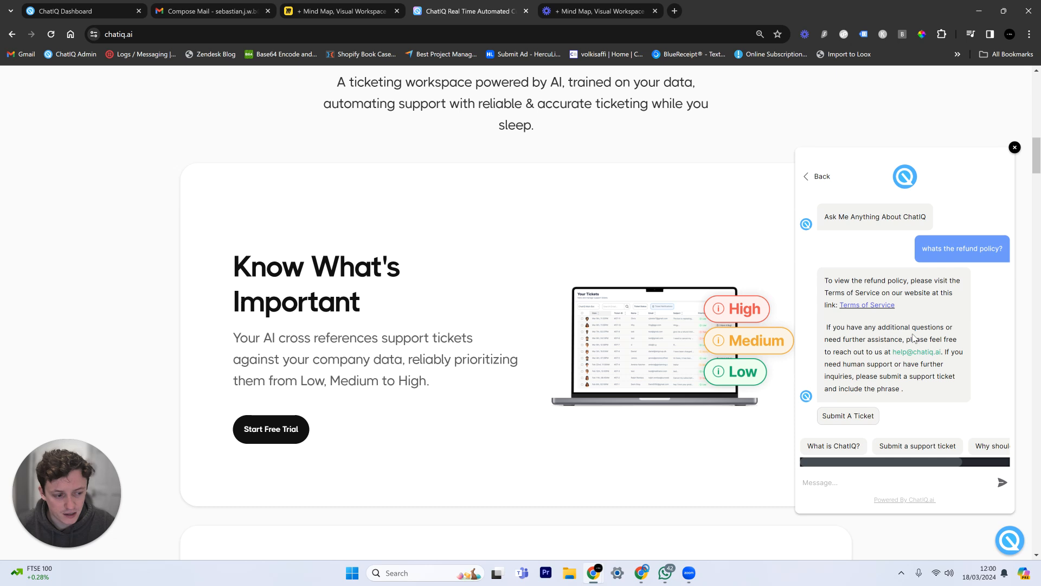
{"action": "scroll", "scroll_direction": "down", "scroll_amount": 3}
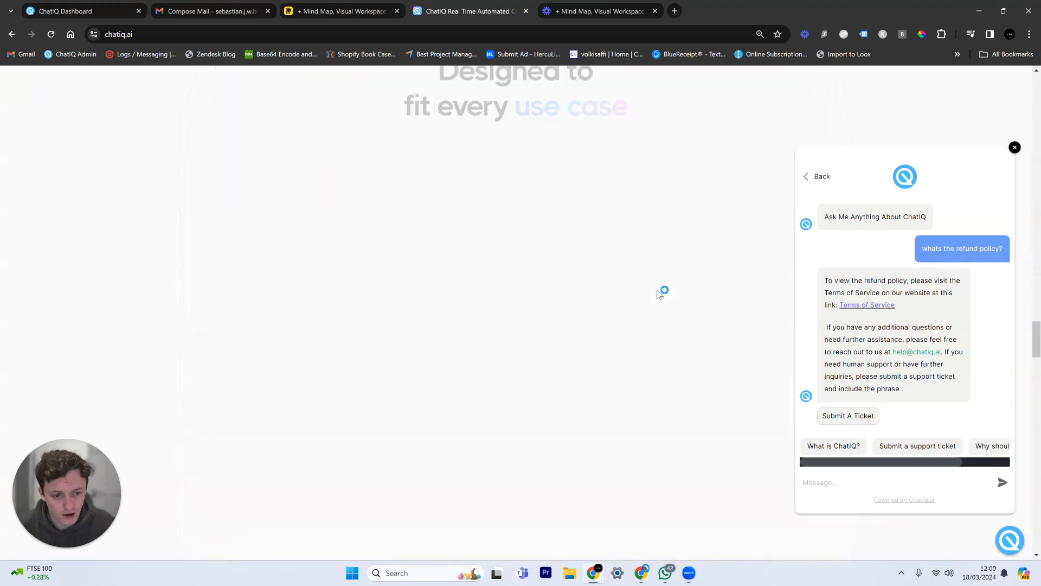
{"action": "scroll", "scroll_direction": "down", "scroll_amount": 3}
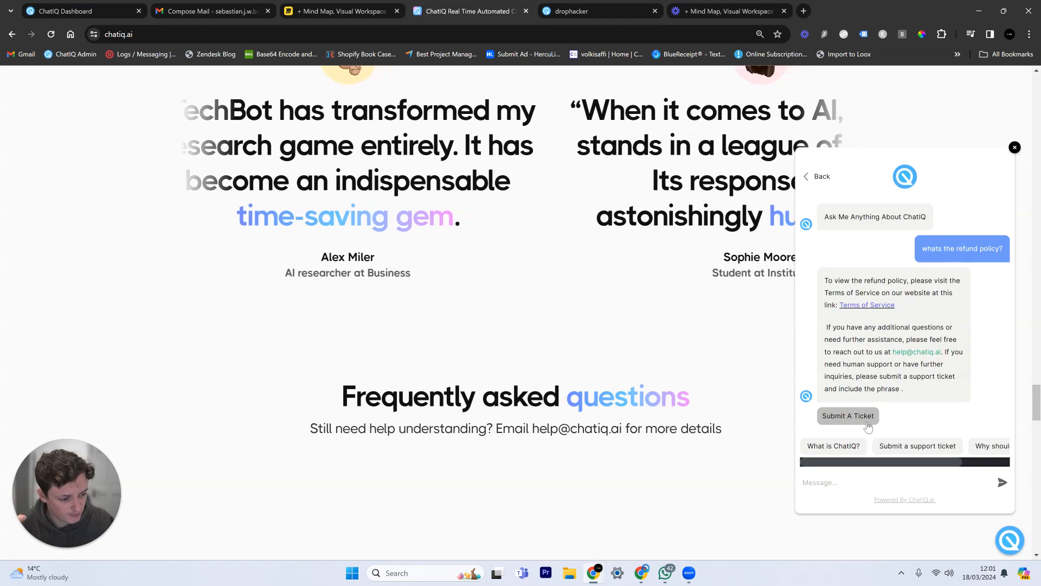
{"action": "left_click", "coordinate": [847, 416]}
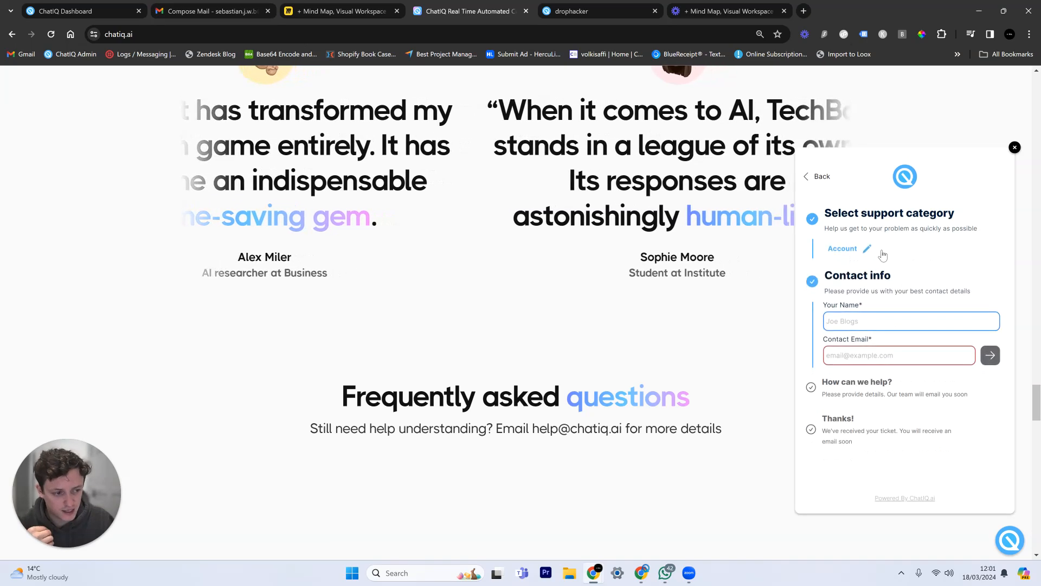
{"action": "left_click", "coordinate": [843, 248]}
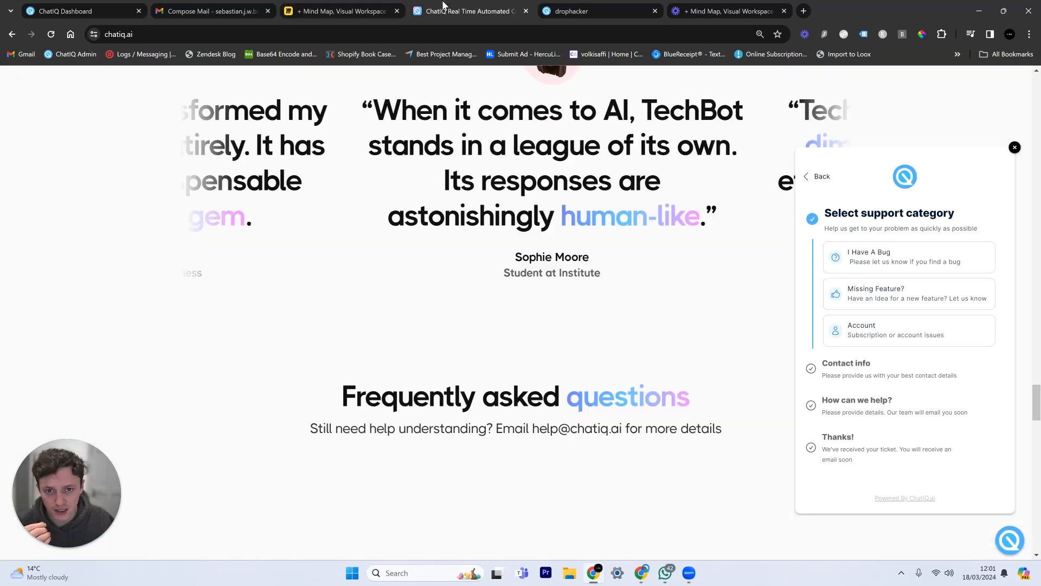
{"action": "scroll", "scroll_direction": "down", "scroll_amount": 3}
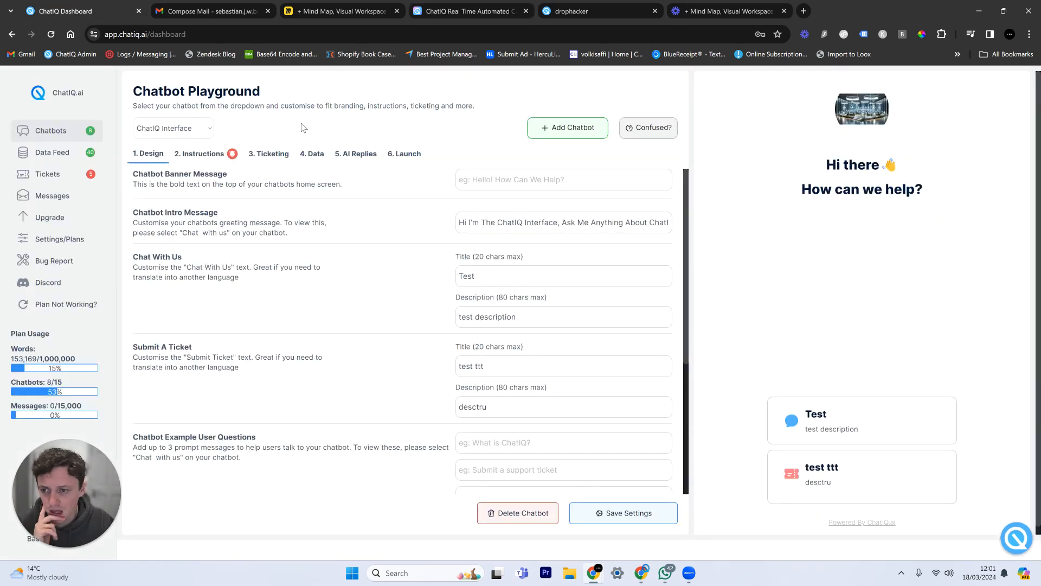
{"action": "mouse_move", "coordinate": [268, 164]}
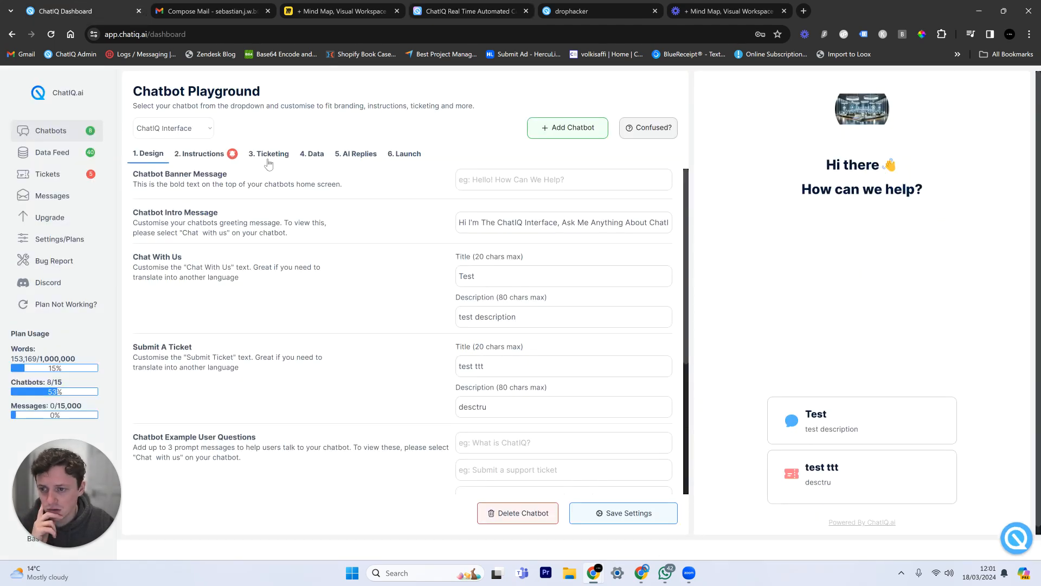
{"action": "left_click", "coordinate": [172, 127]}
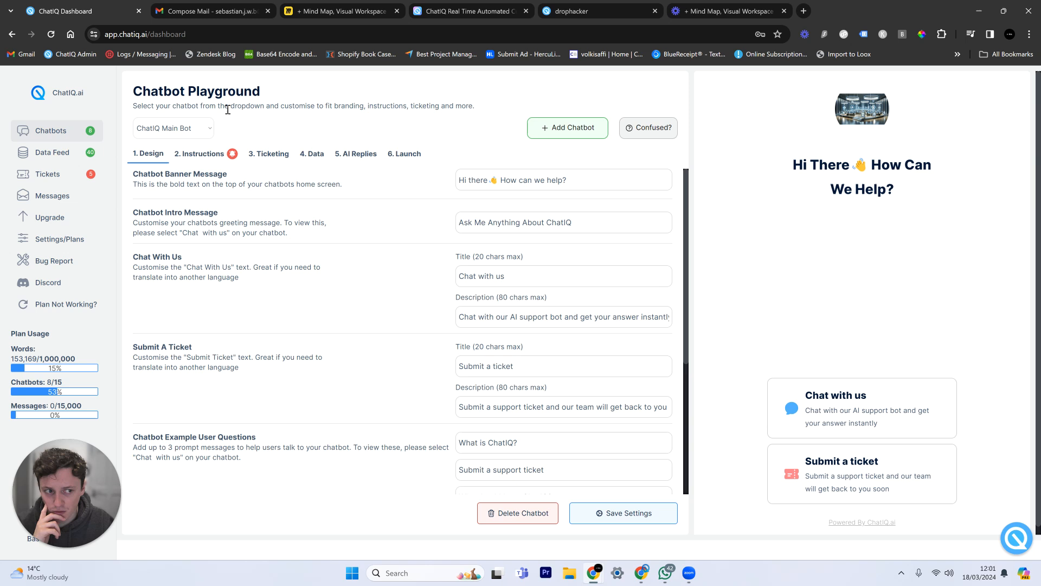
{"action": "left_click", "coordinate": [269, 154]}
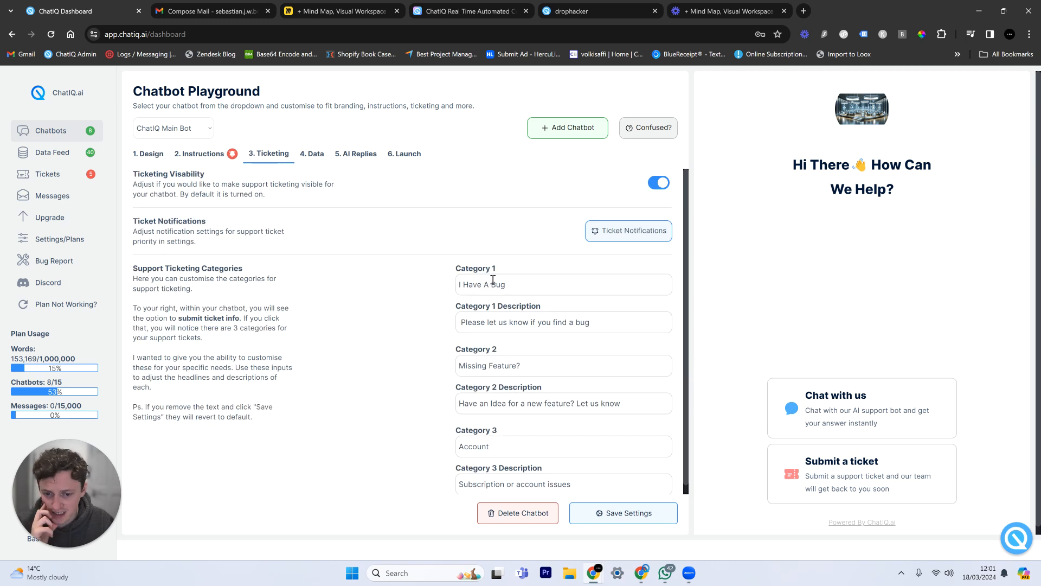
{"action": "left_click", "coordinate": [562, 284]}
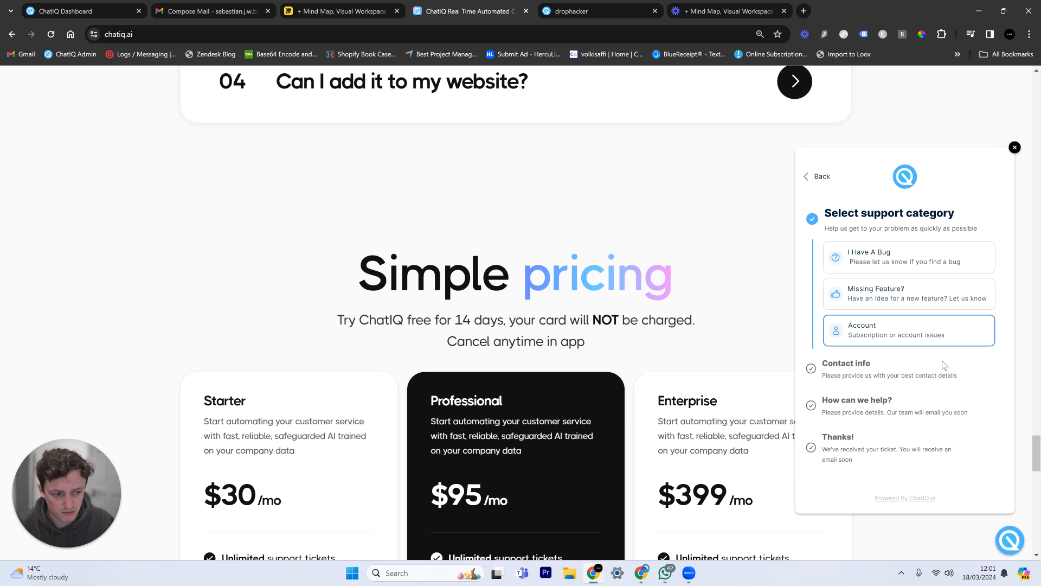
{"action": "left_click", "coordinate": [908, 330]}
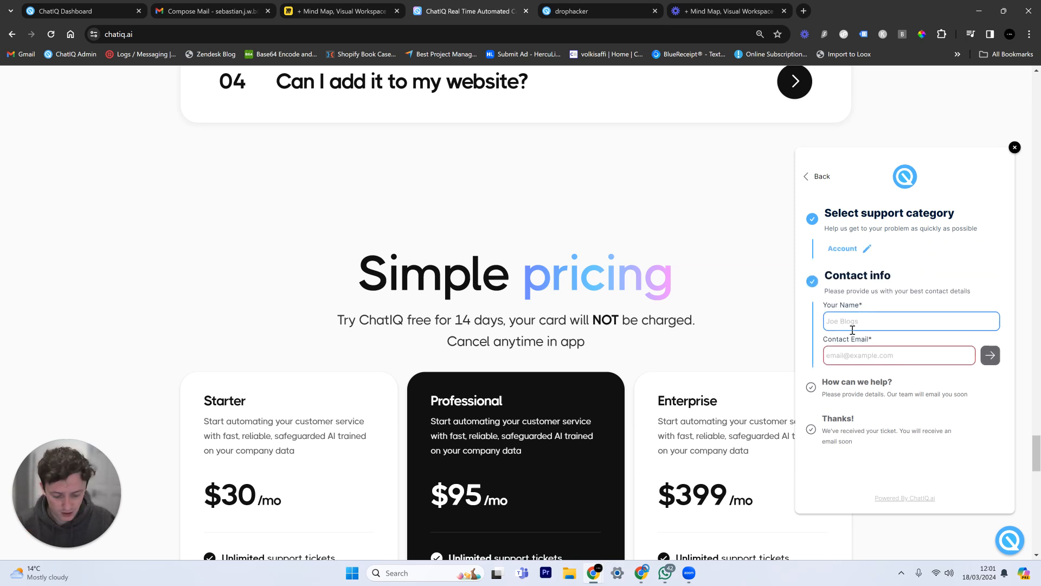
{"action": "type", "text": "dfdfs"}
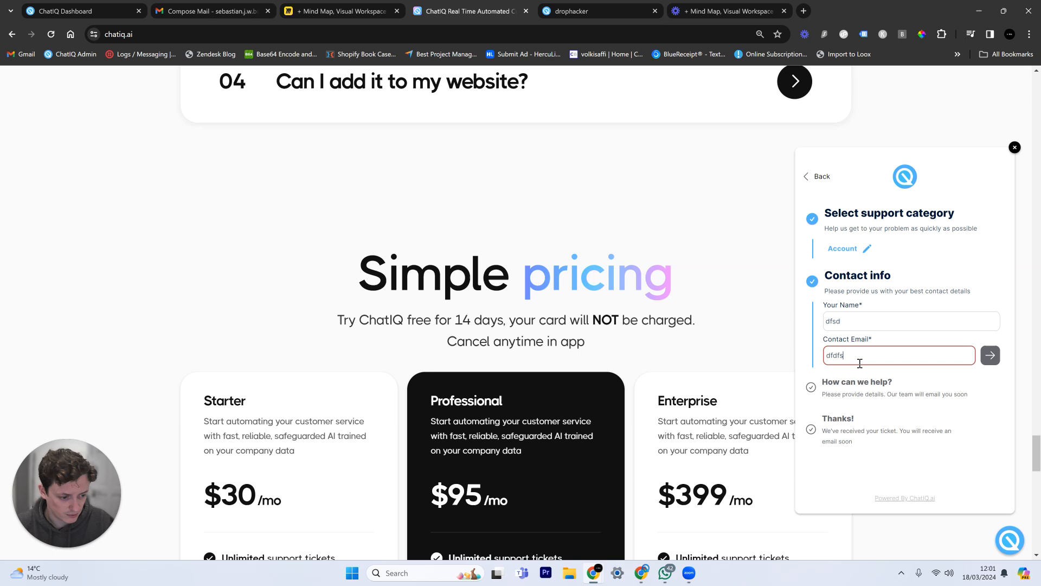
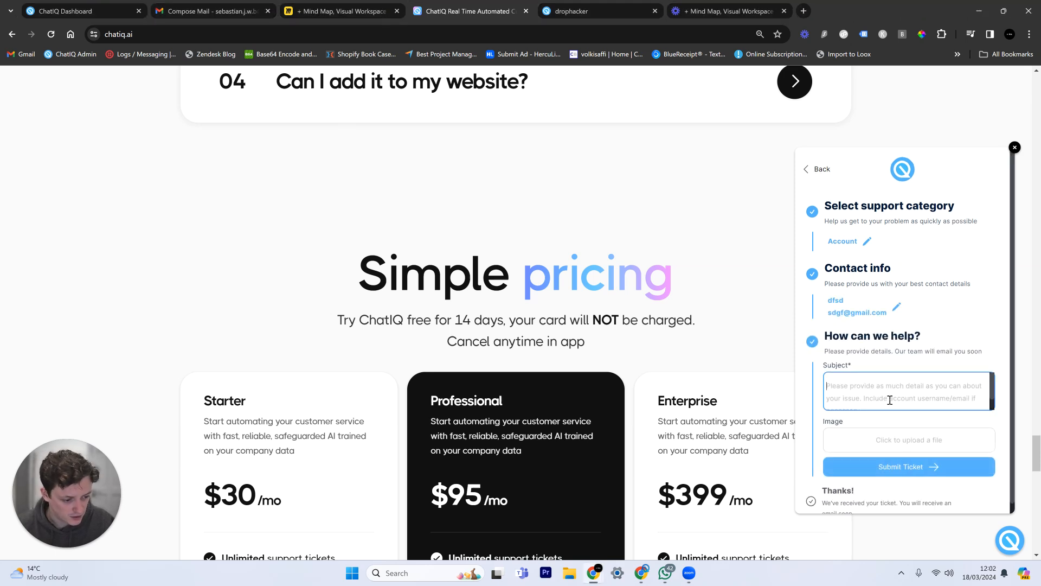
{"action": "type", "text": "I need a refund! Give my money back!"}
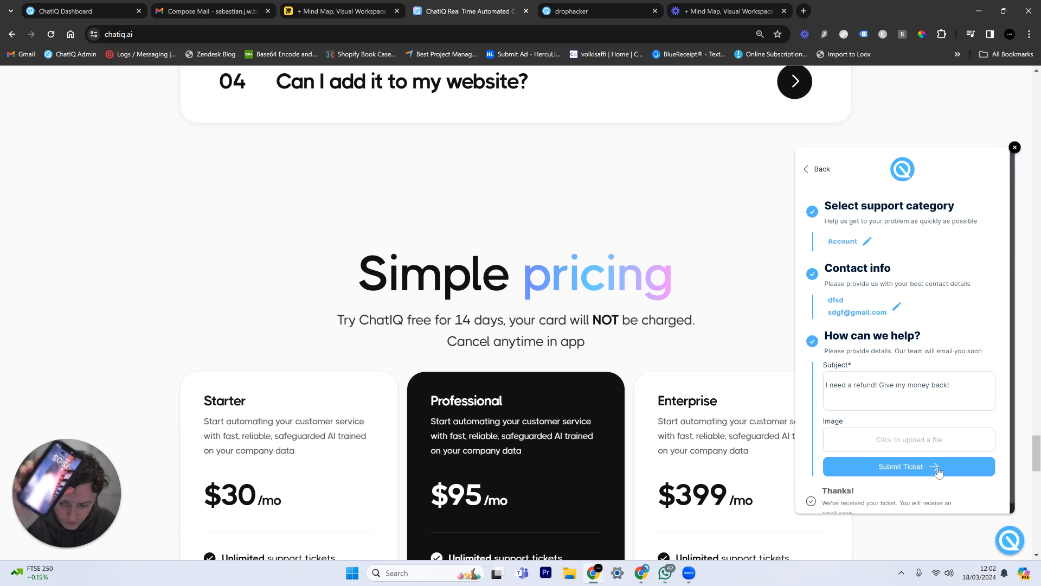
{"action": "left_click", "coordinate": [908, 467]}
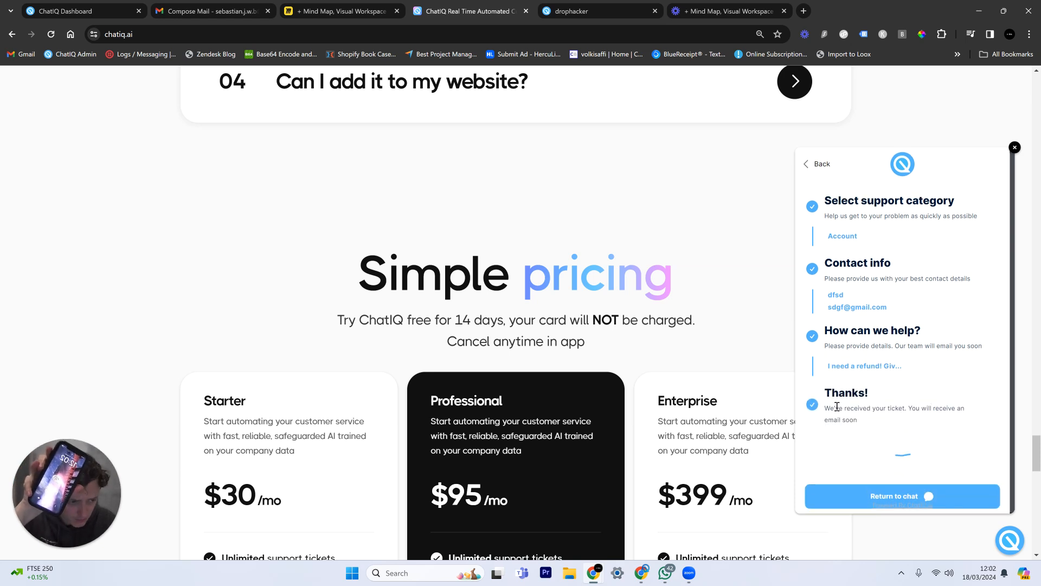
{"action": "left_click", "coordinate": [902, 496]}
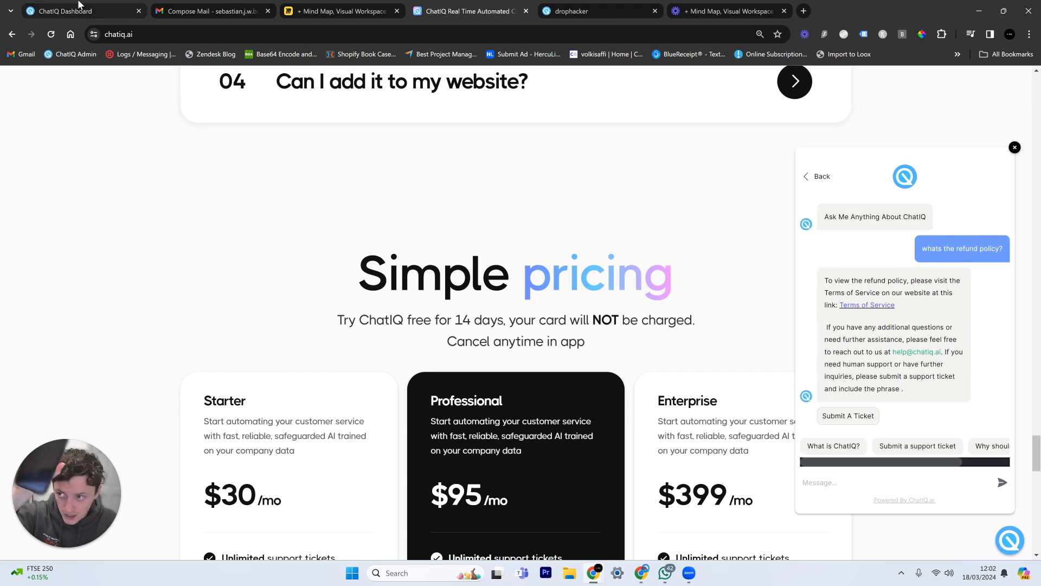
{"action": "left_click", "coordinate": [66, 10]}
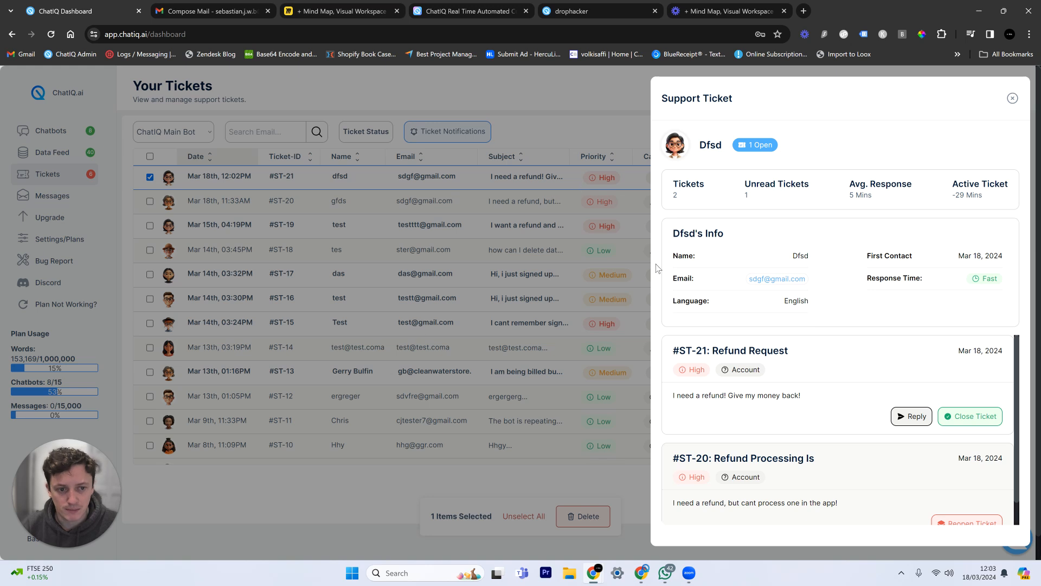
Switch to the Miro mind map board showing the brain branch's Training Docs node.
{"action": "left_click", "coordinate": [338, 11]}
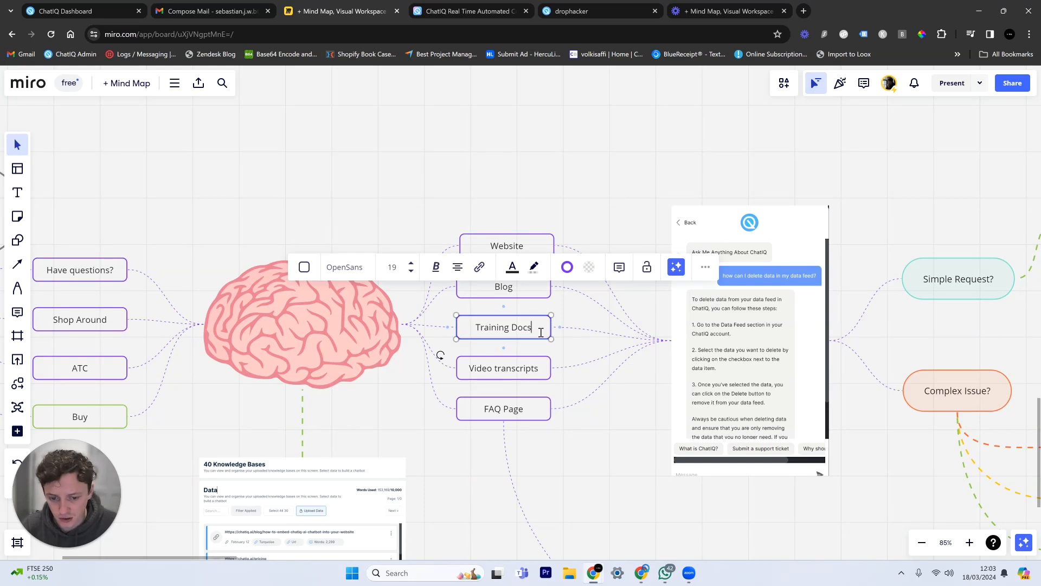
Stop editing the Training Docs node, then return to the #ST-21 Refund Request ticket.
{"action": "left_click", "coordinate": [593, 252]}
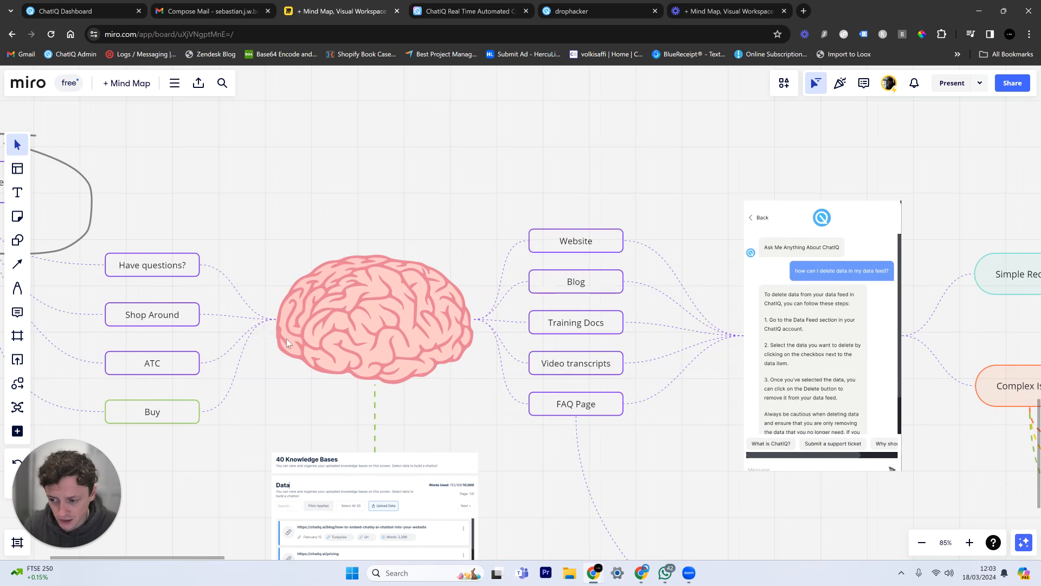
{"action": "mouse_move", "coordinate": [628, 332]}
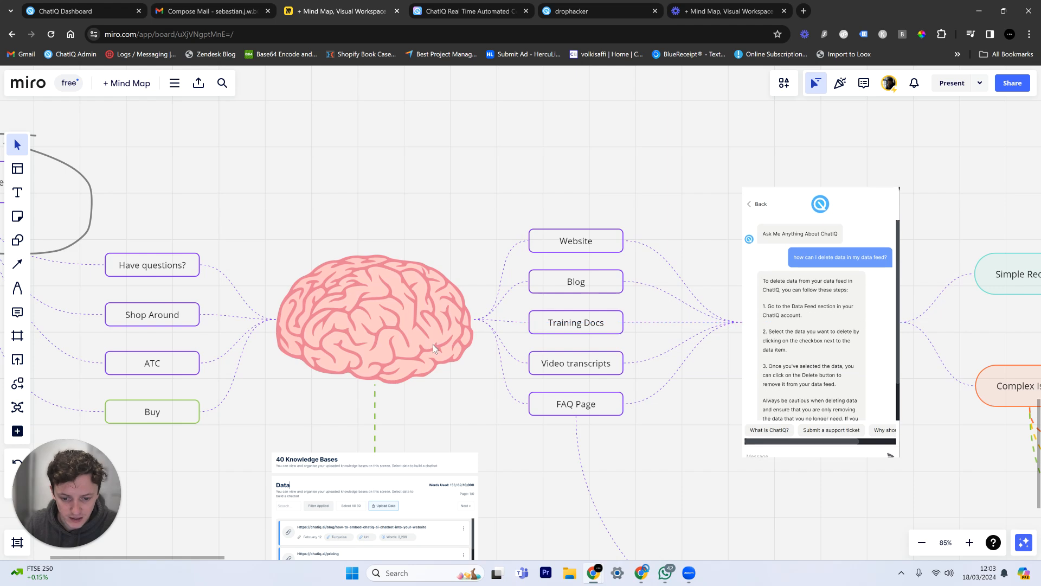
{"action": "mouse_move", "coordinate": [458, 87]}
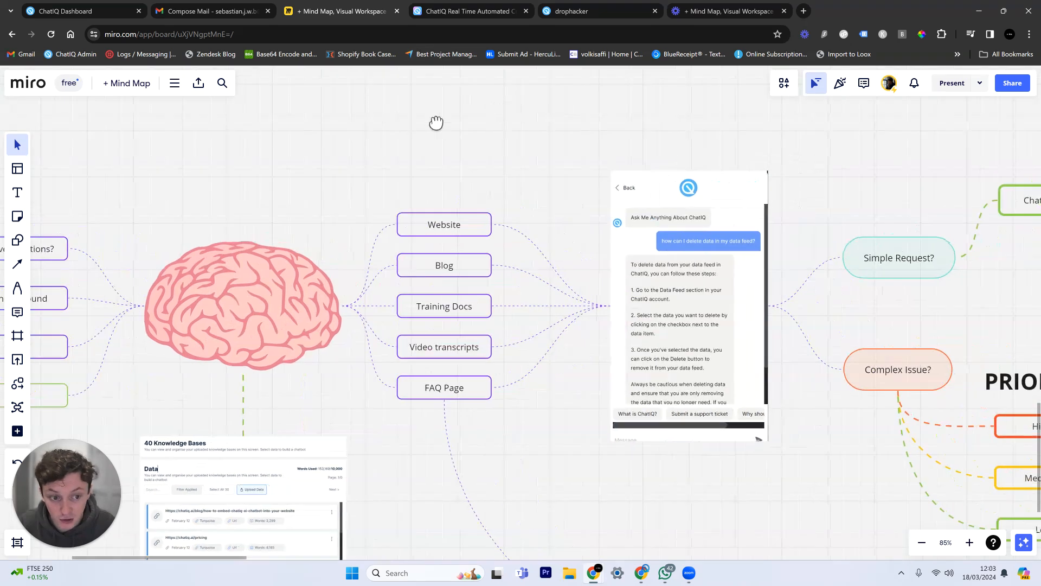
{"action": "left_click", "coordinate": [74, 11]}
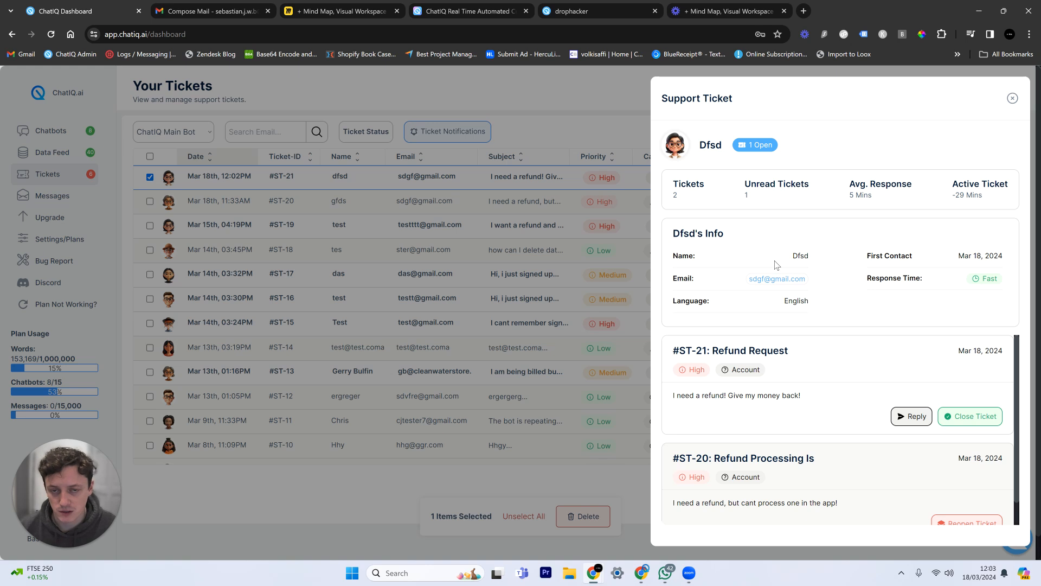
{"action": "mouse_move", "coordinate": [778, 181]}
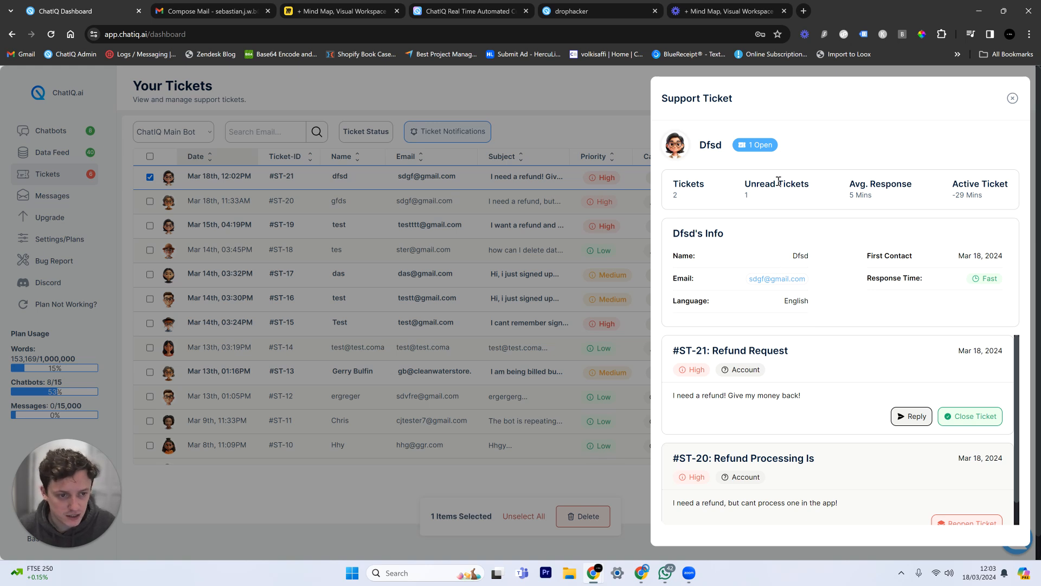
{"action": "mouse_move", "coordinate": [858, 291]}
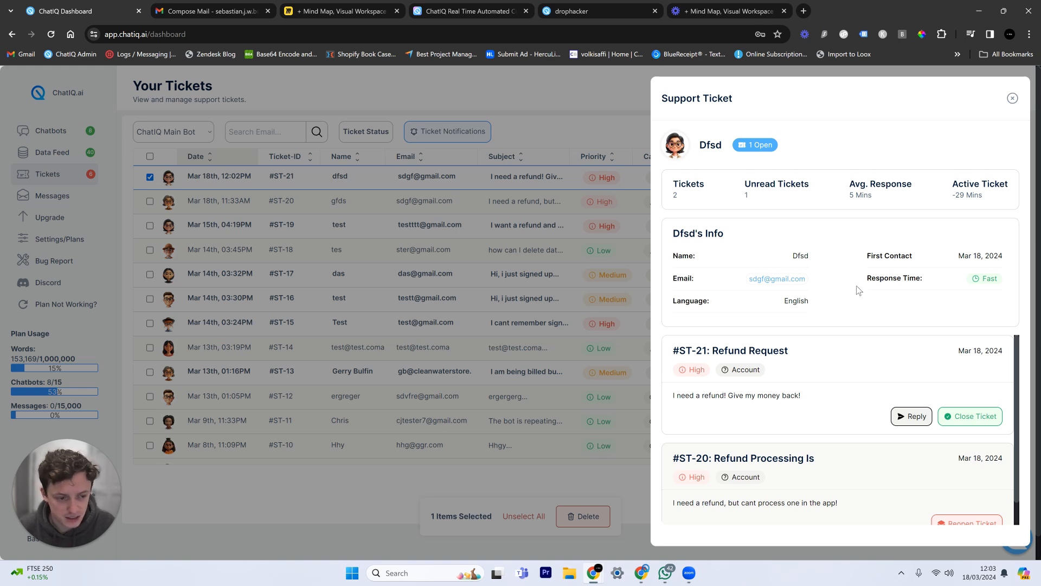
{"action": "mouse_move", "coordinate": [740, 212]}
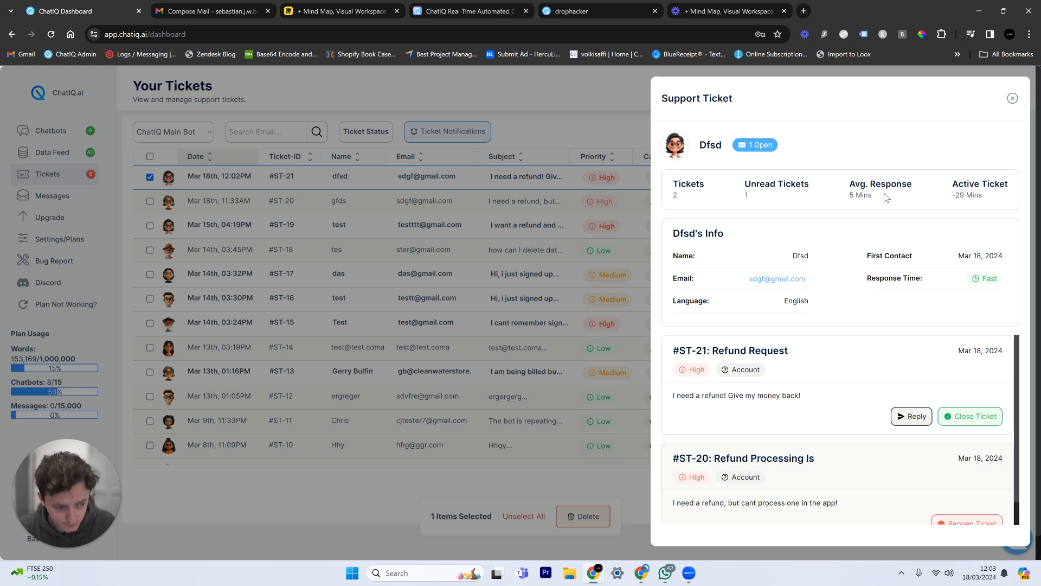
Check the customer's info and response-time rating, then start a reply to ticket #ST-21.
{"action": "double_click", "coordinate": [990, 278]}
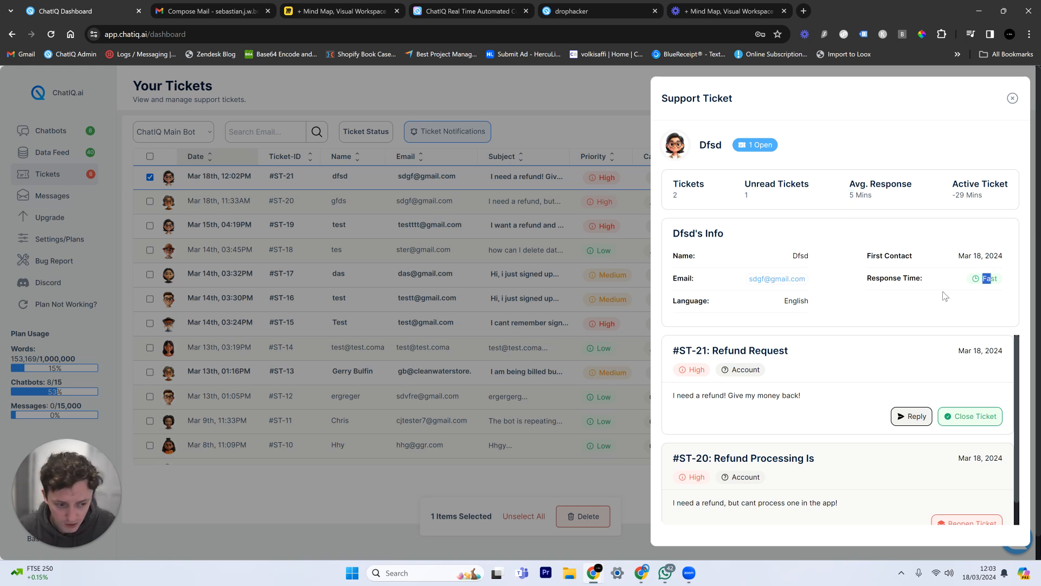
{"action": "scroll", "scroll_direction": "down", "scroll_amount": 3}
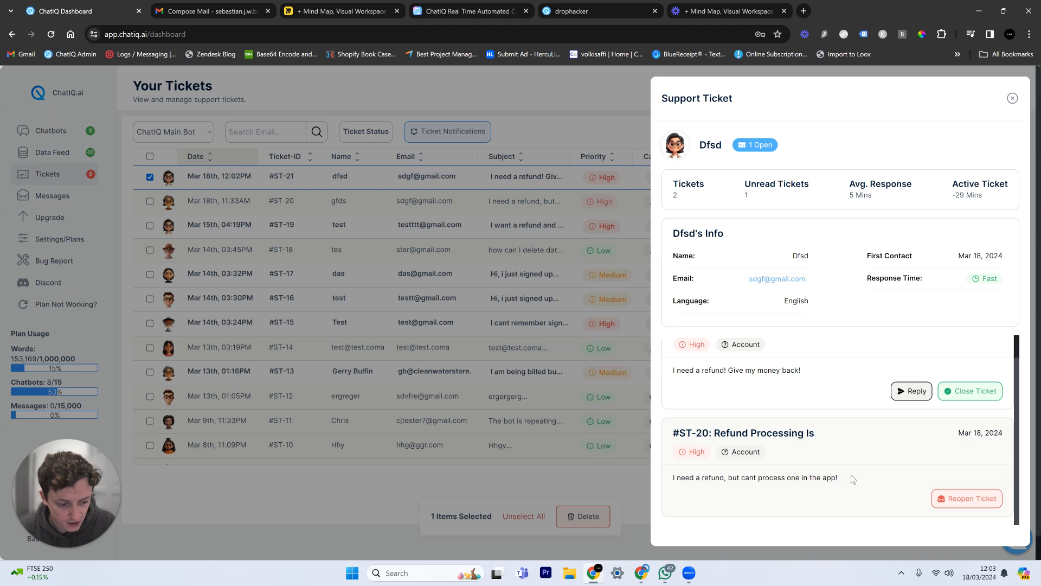
{"action": "mouse_move", "coordinate": [823, 463]}
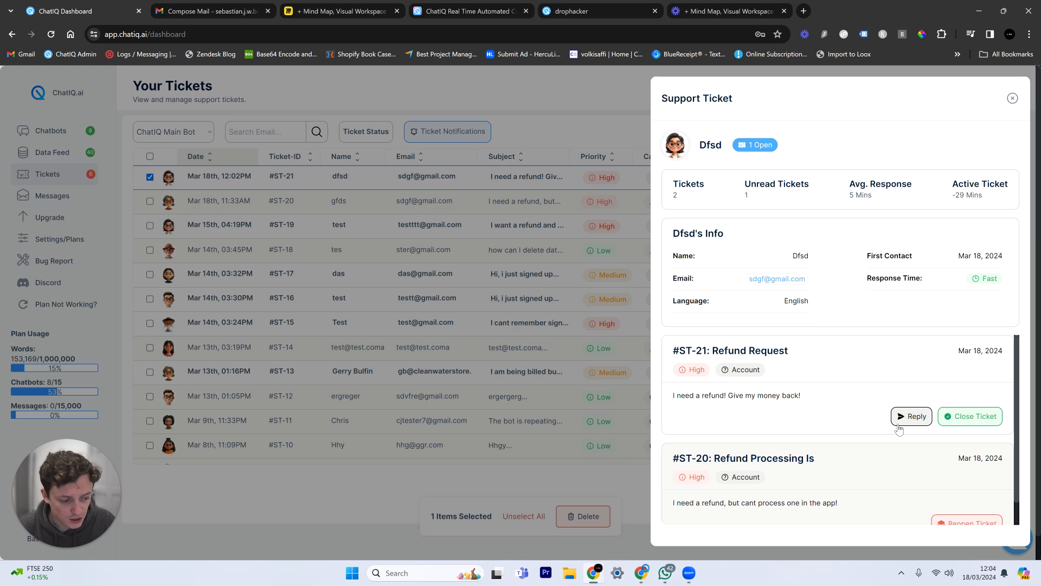
{"action": "left_click", "coordinate": [910, 416]}
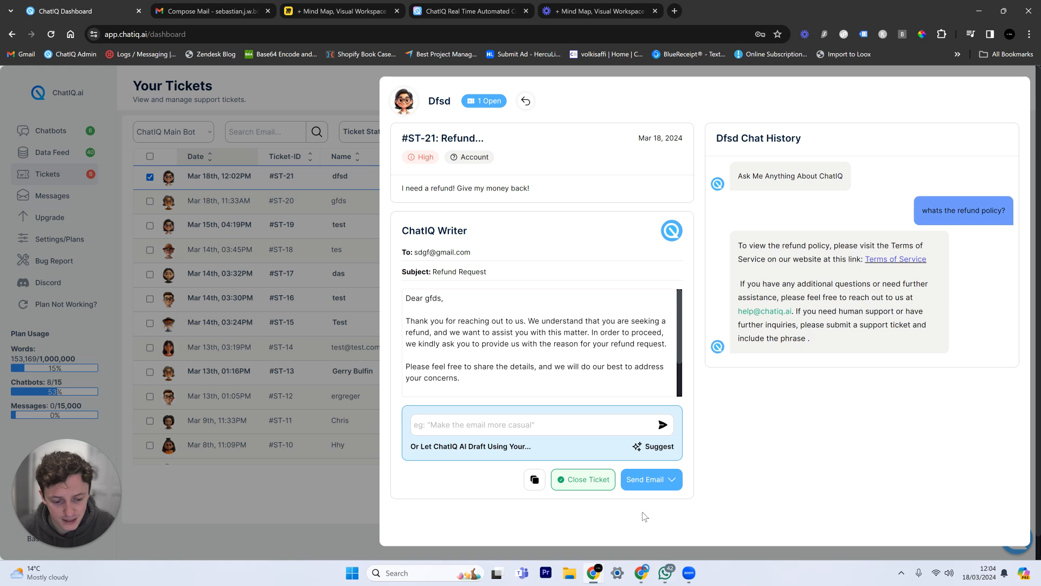
Send the AI-drafted refund reply to a Gmail compose window via Send Email.
{"action": "left_click", "coordinate": [671, 479]}
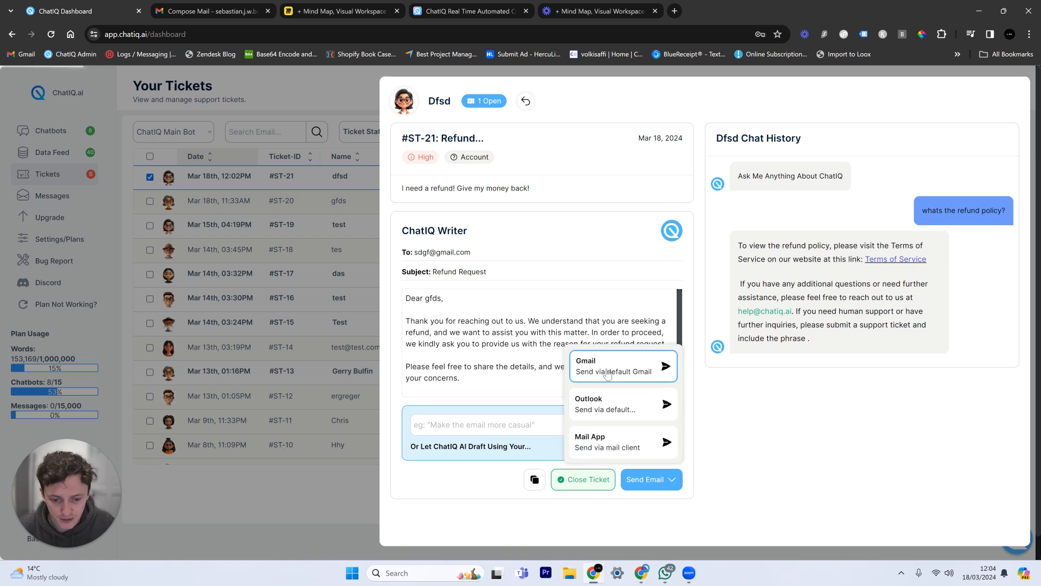
{"action": "left_click", "coordinate": [612, 366]}
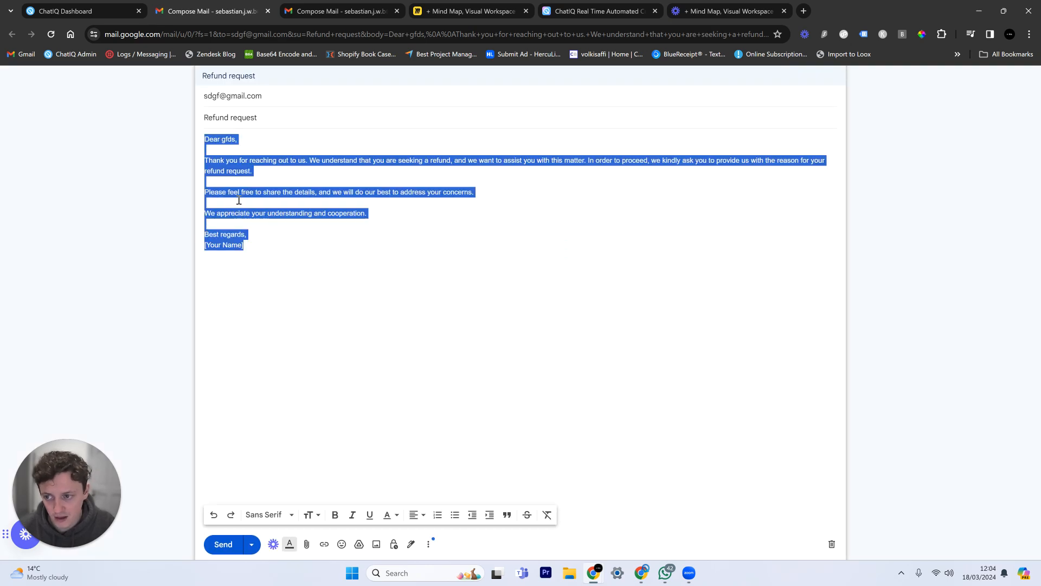
Type over the [Your Name] signature placeholder in Gmail and return to ChatIQ.
{"action": "type", "text": "eb"}
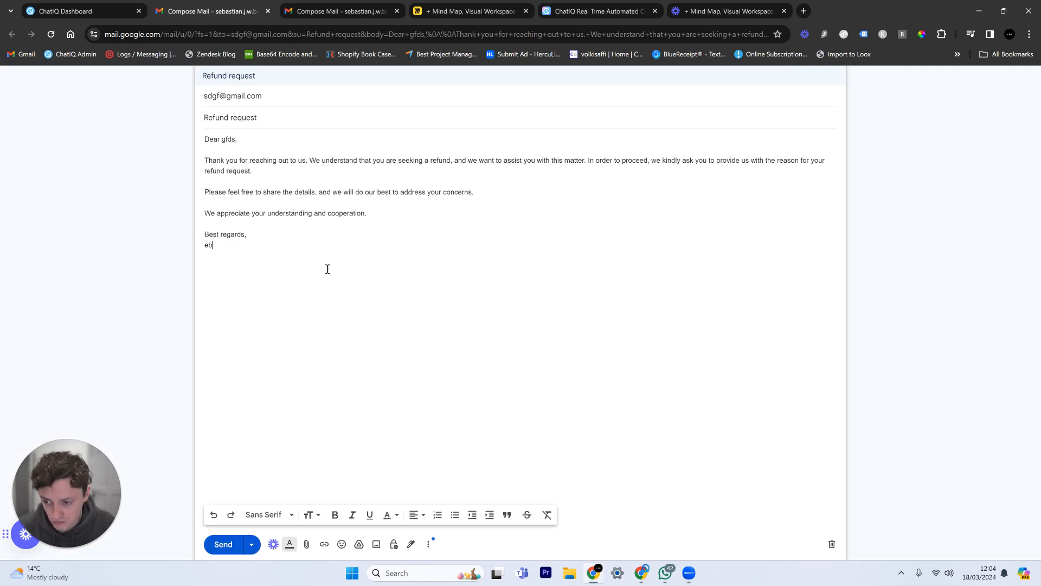
{"action": "double_click", "coordinate": [208, 245]}
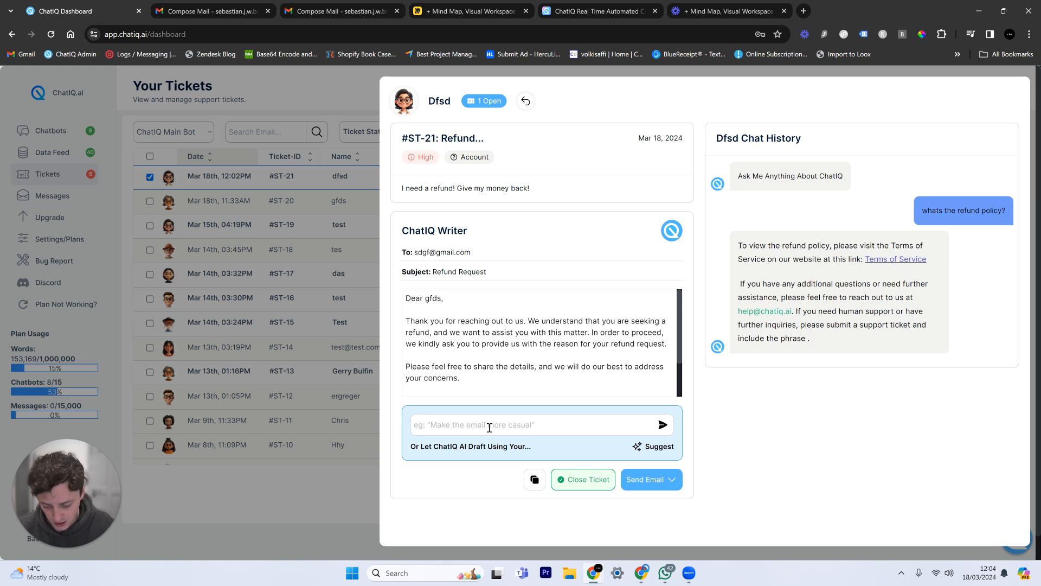
Regenerate the draft with the prompt 'please ask their account email'.
{"action": "type", "text": "please ask the customer for th"}
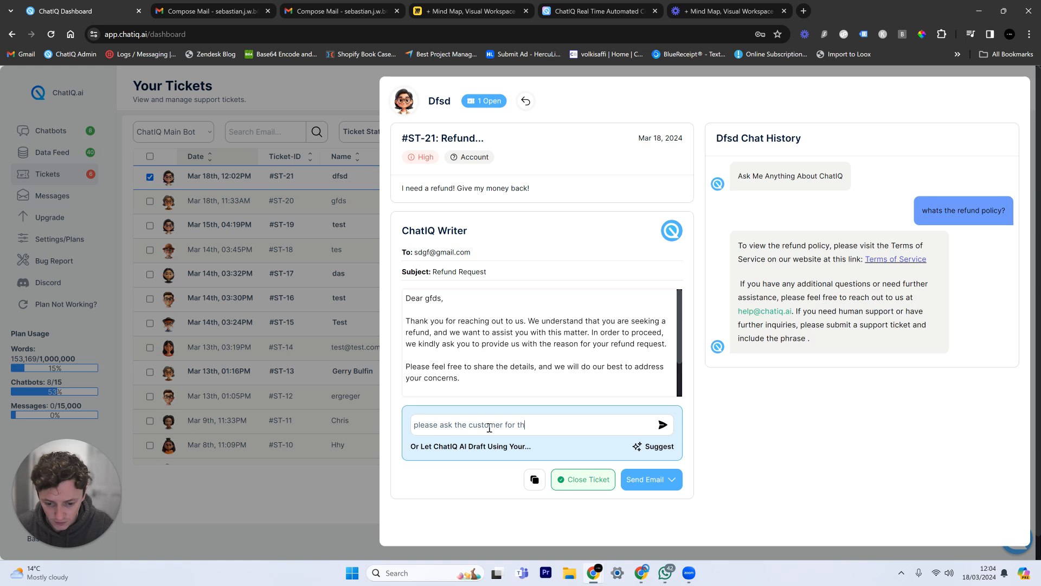
{"action": "type", "text": "eir account email"}
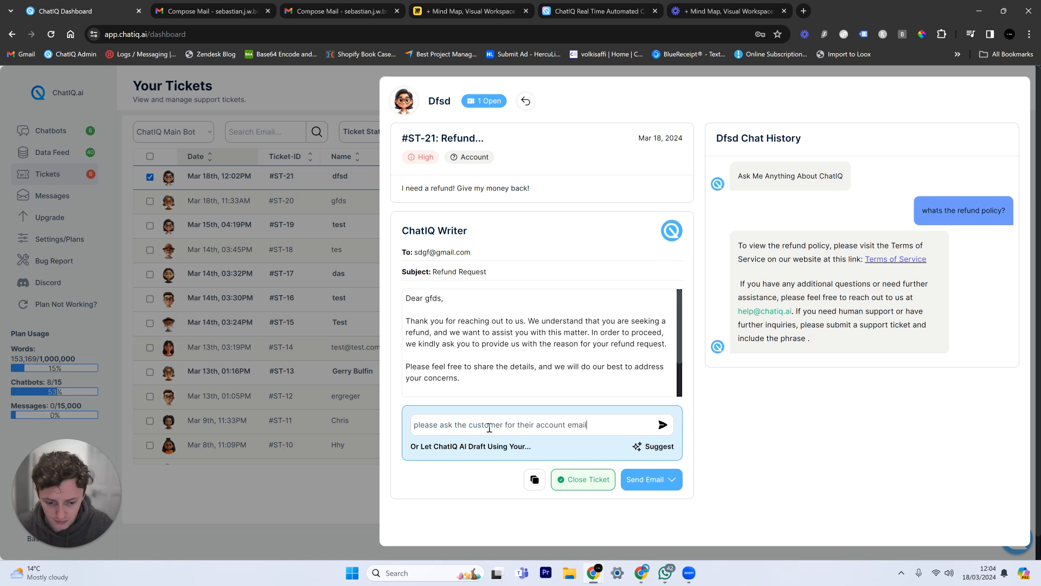
{"action": "left_click", "coordinate": [658, 446]}
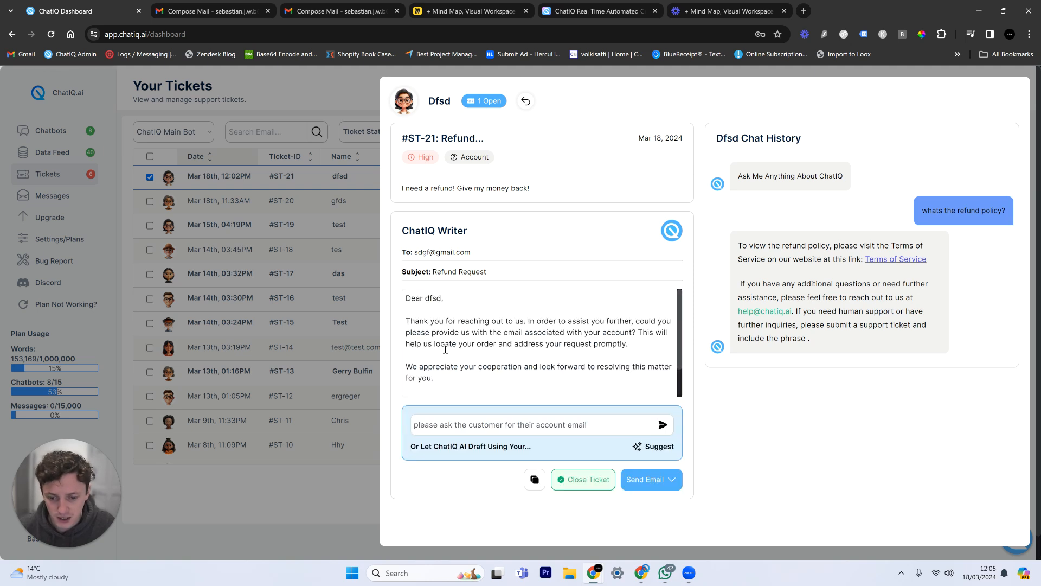
{"action": "mouse_move", "coordinate": [555, 360]}
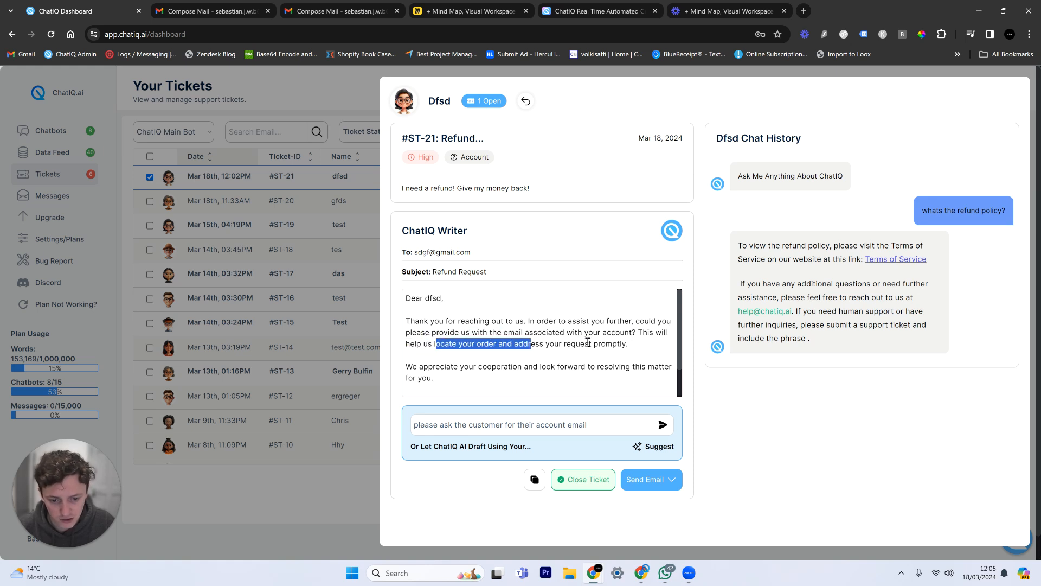
Sign the regenerated refund reply with the name 'Seb'.
{"action": "scroll", "scroll_direction": "down", "scroll_amount": 3}
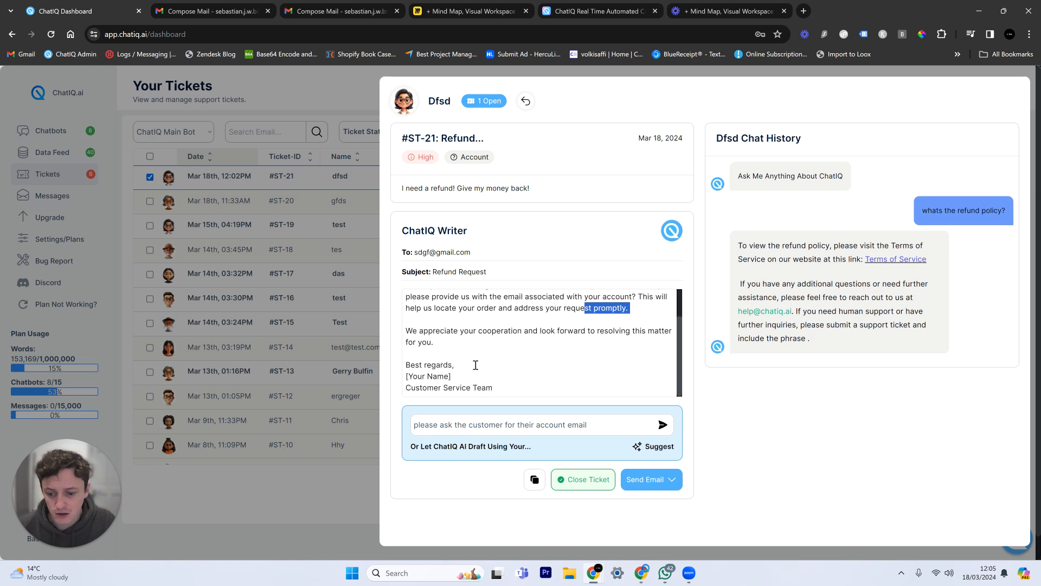
{"action": "type", "text": "Seb"}
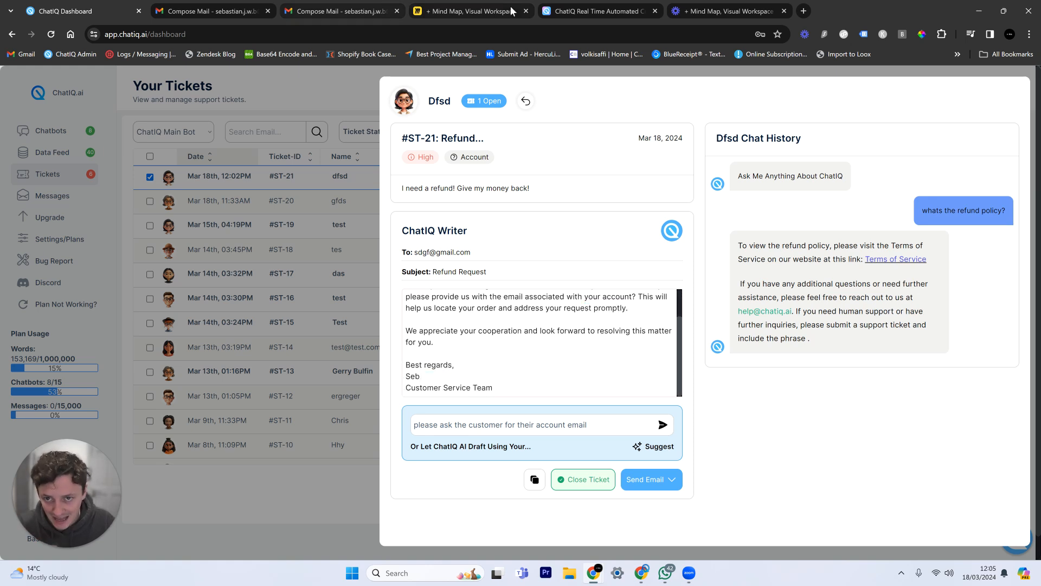
{"action": "left_click", "coordinate": [470, 11]}
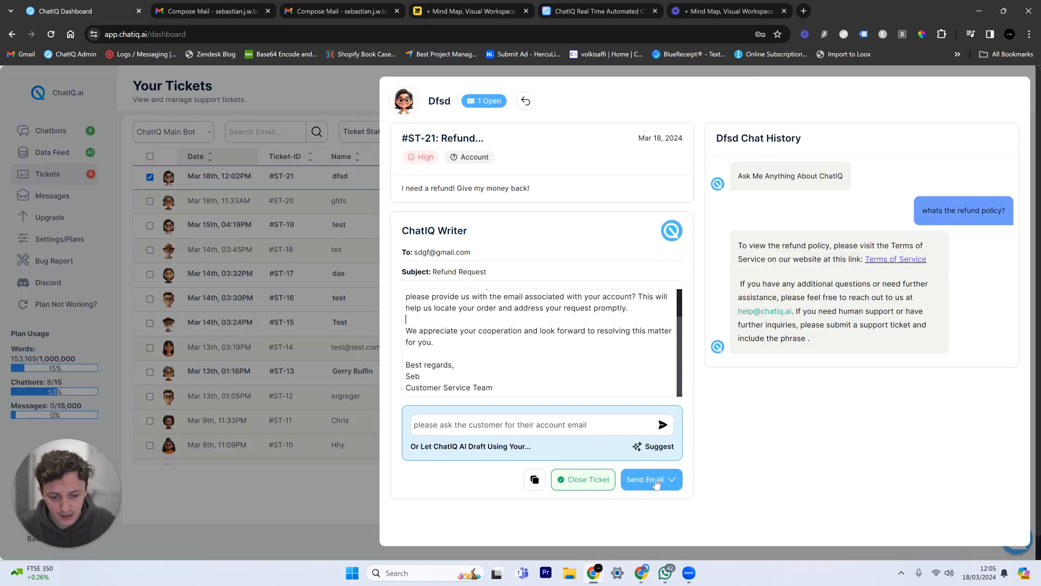
{"action": "left_click", "coordinate": [644, 482]}
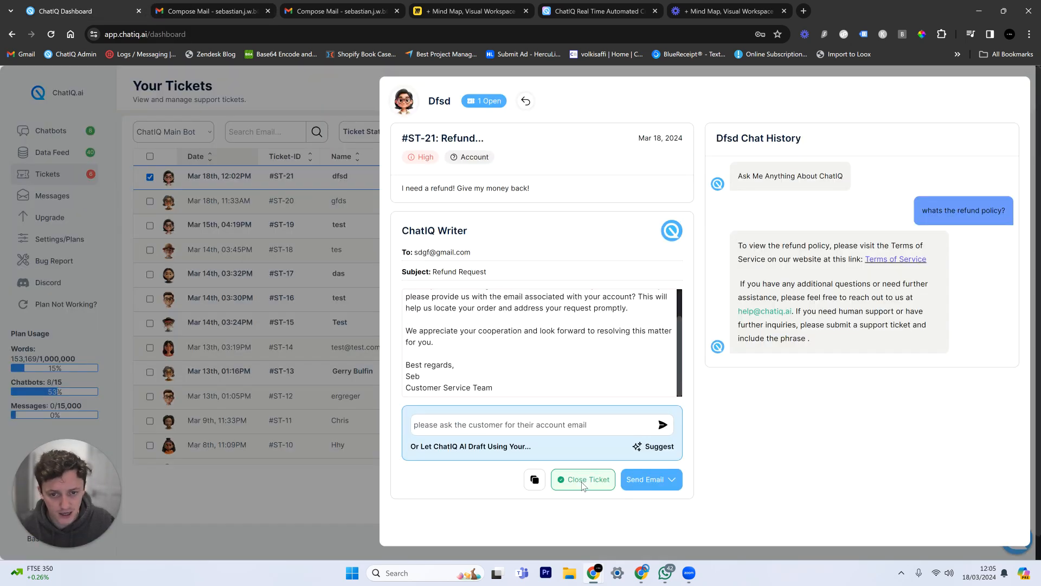
Close ticket #ST-21 and dismiss the Support Ticket details panel.
{"action": "left_click", "coordinate": [582, 479]}
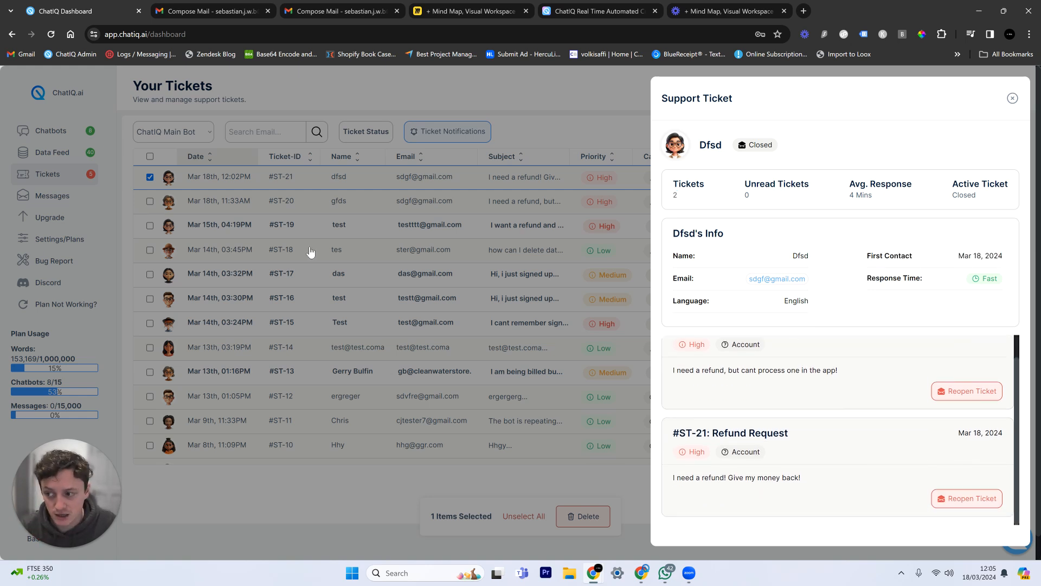
{"action": "left_click", "coordinate": [1011, 98]}
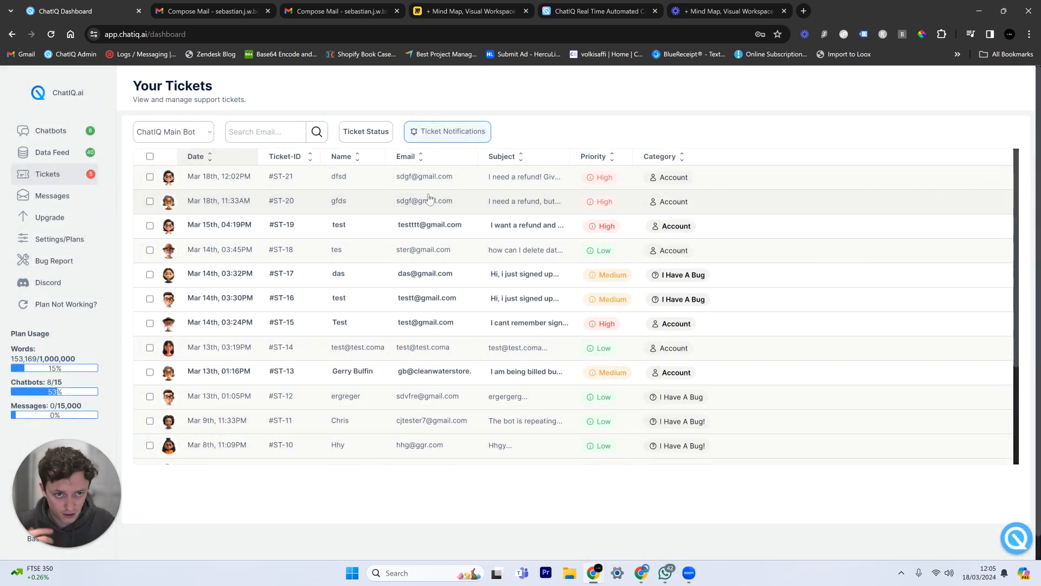
{"action": "mouse_move", "coordinate": [355, 71]}
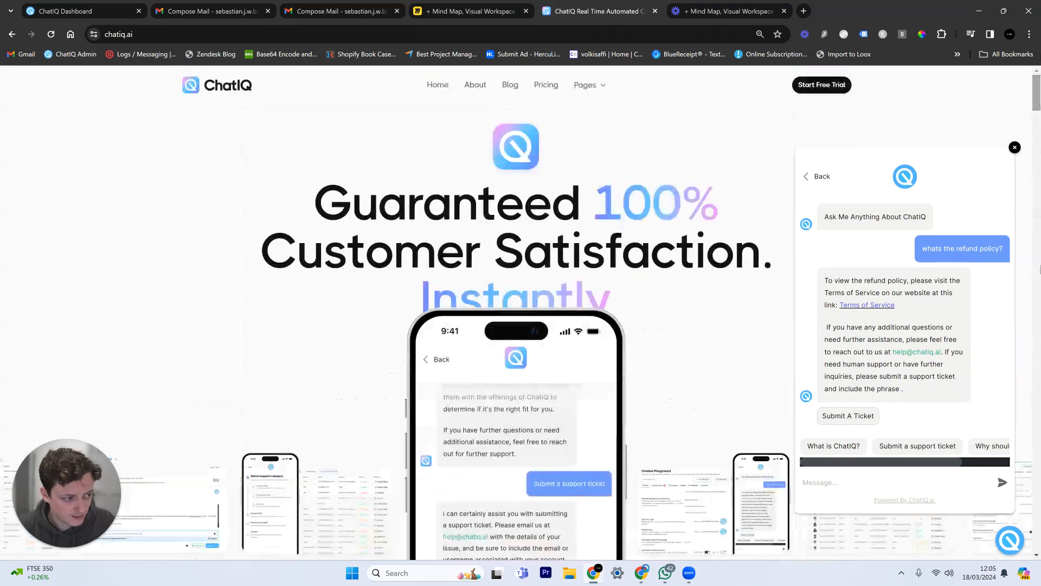
Dismiss the homepage chat widget and scroll the page down and back up.
{"action": "left_click", "coordinate": [1014, 147]}
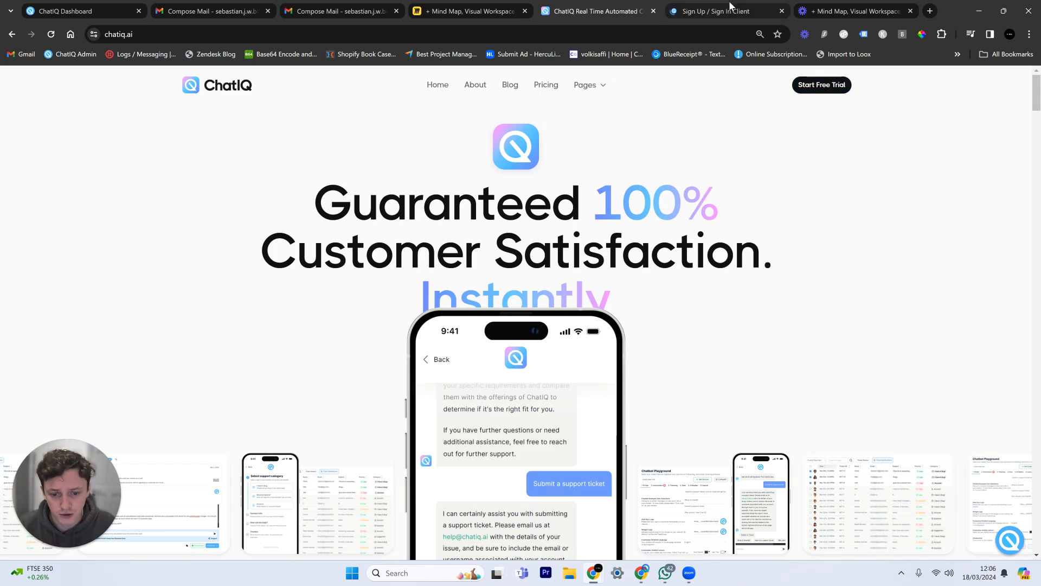
{"action": "scroll", "scroll_direction": "down", "scroll_amount": 3}
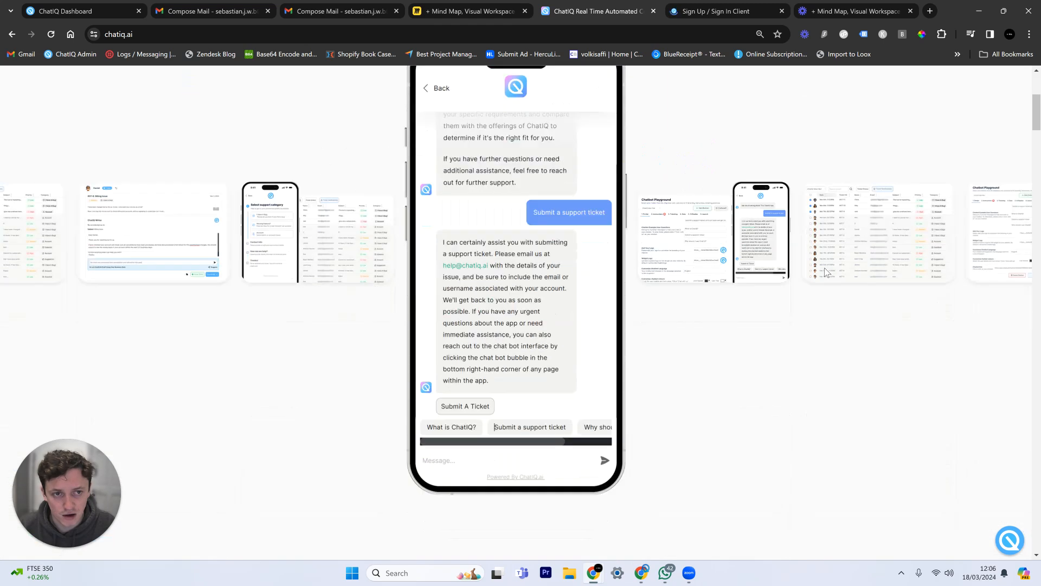
{"action": "scroll", "scroll_direction": "up", "scroll_amount": 3}
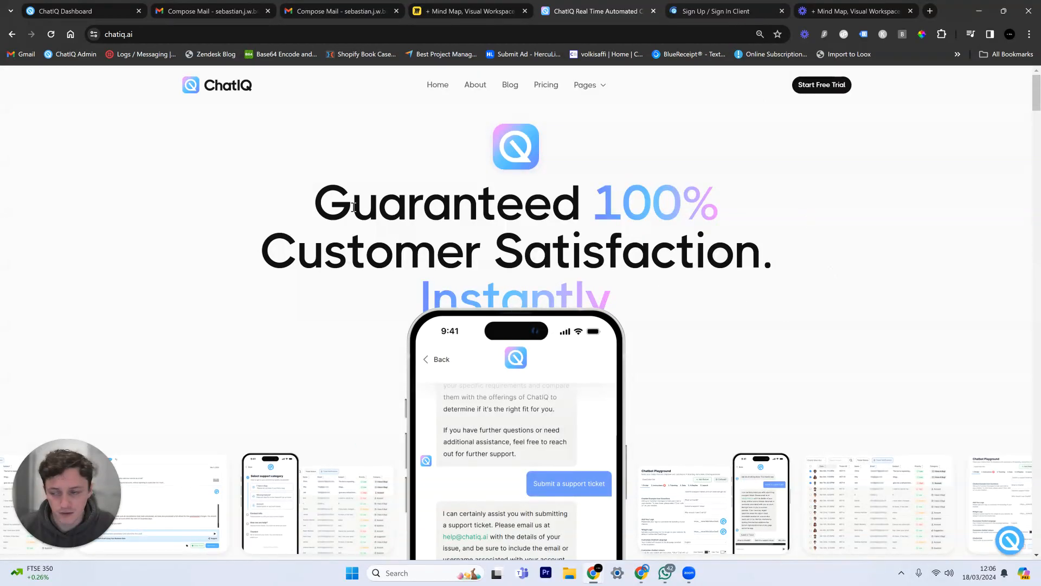